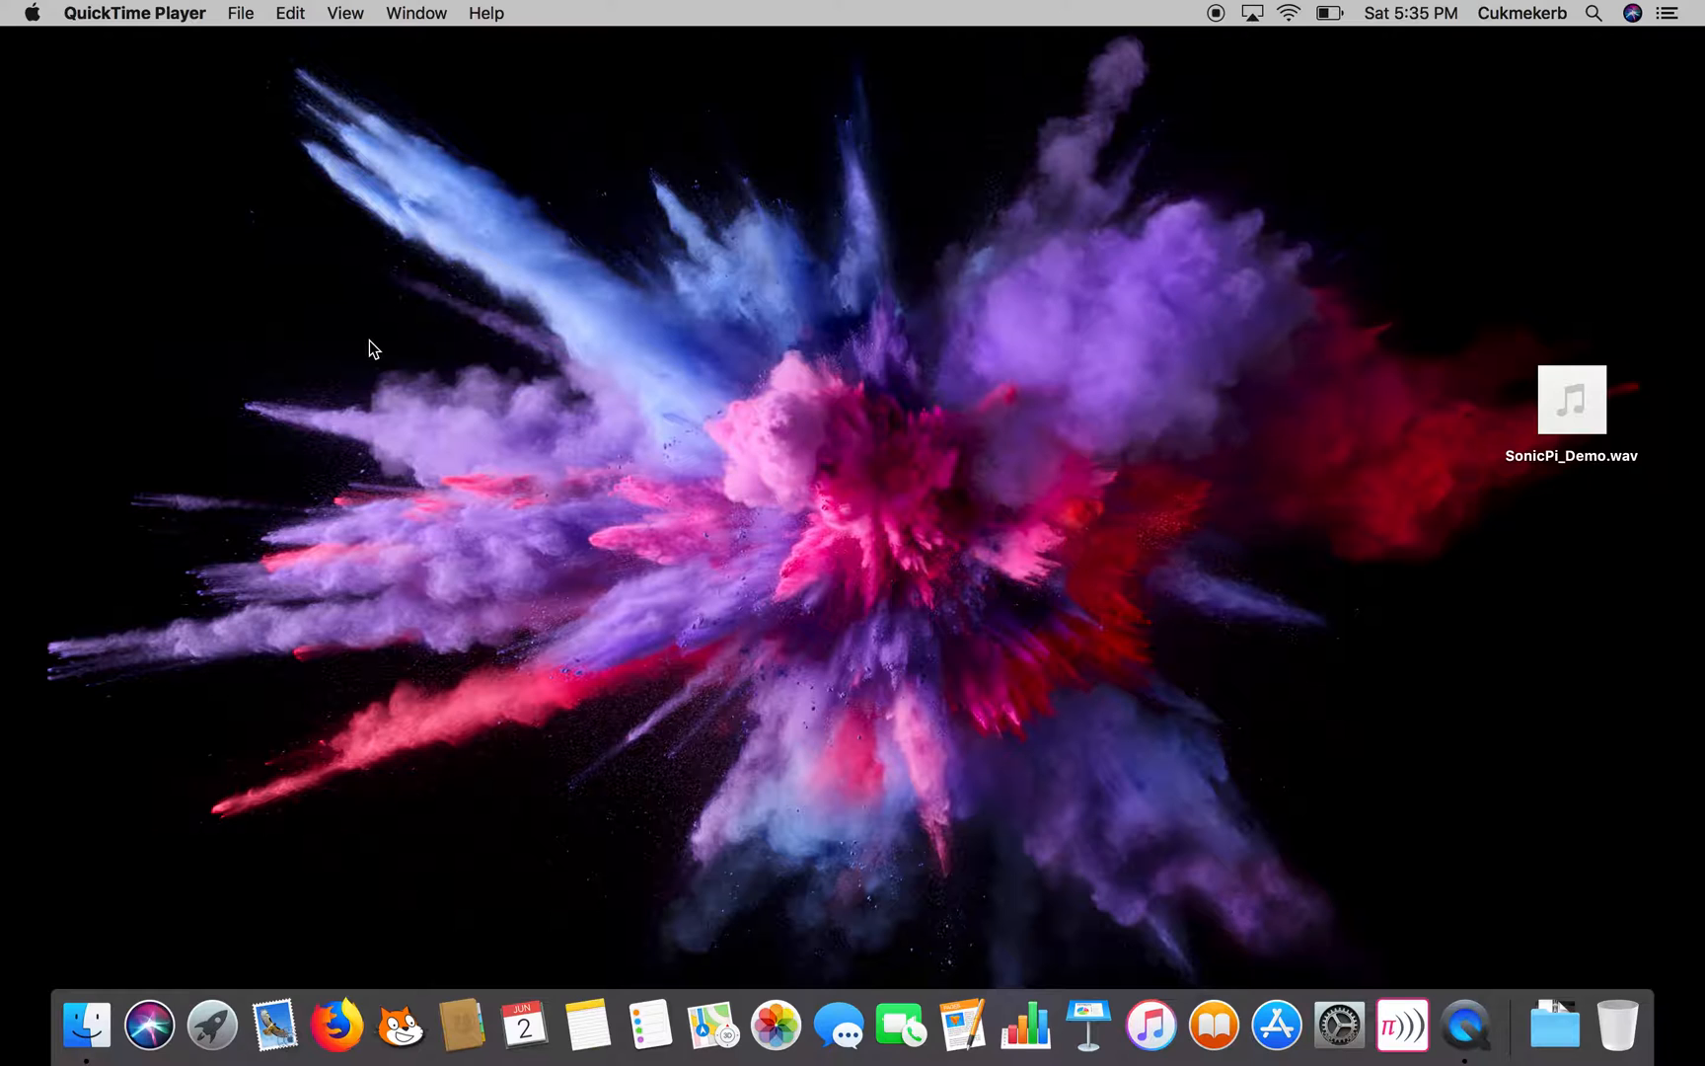
mouse_move(344, 1026)
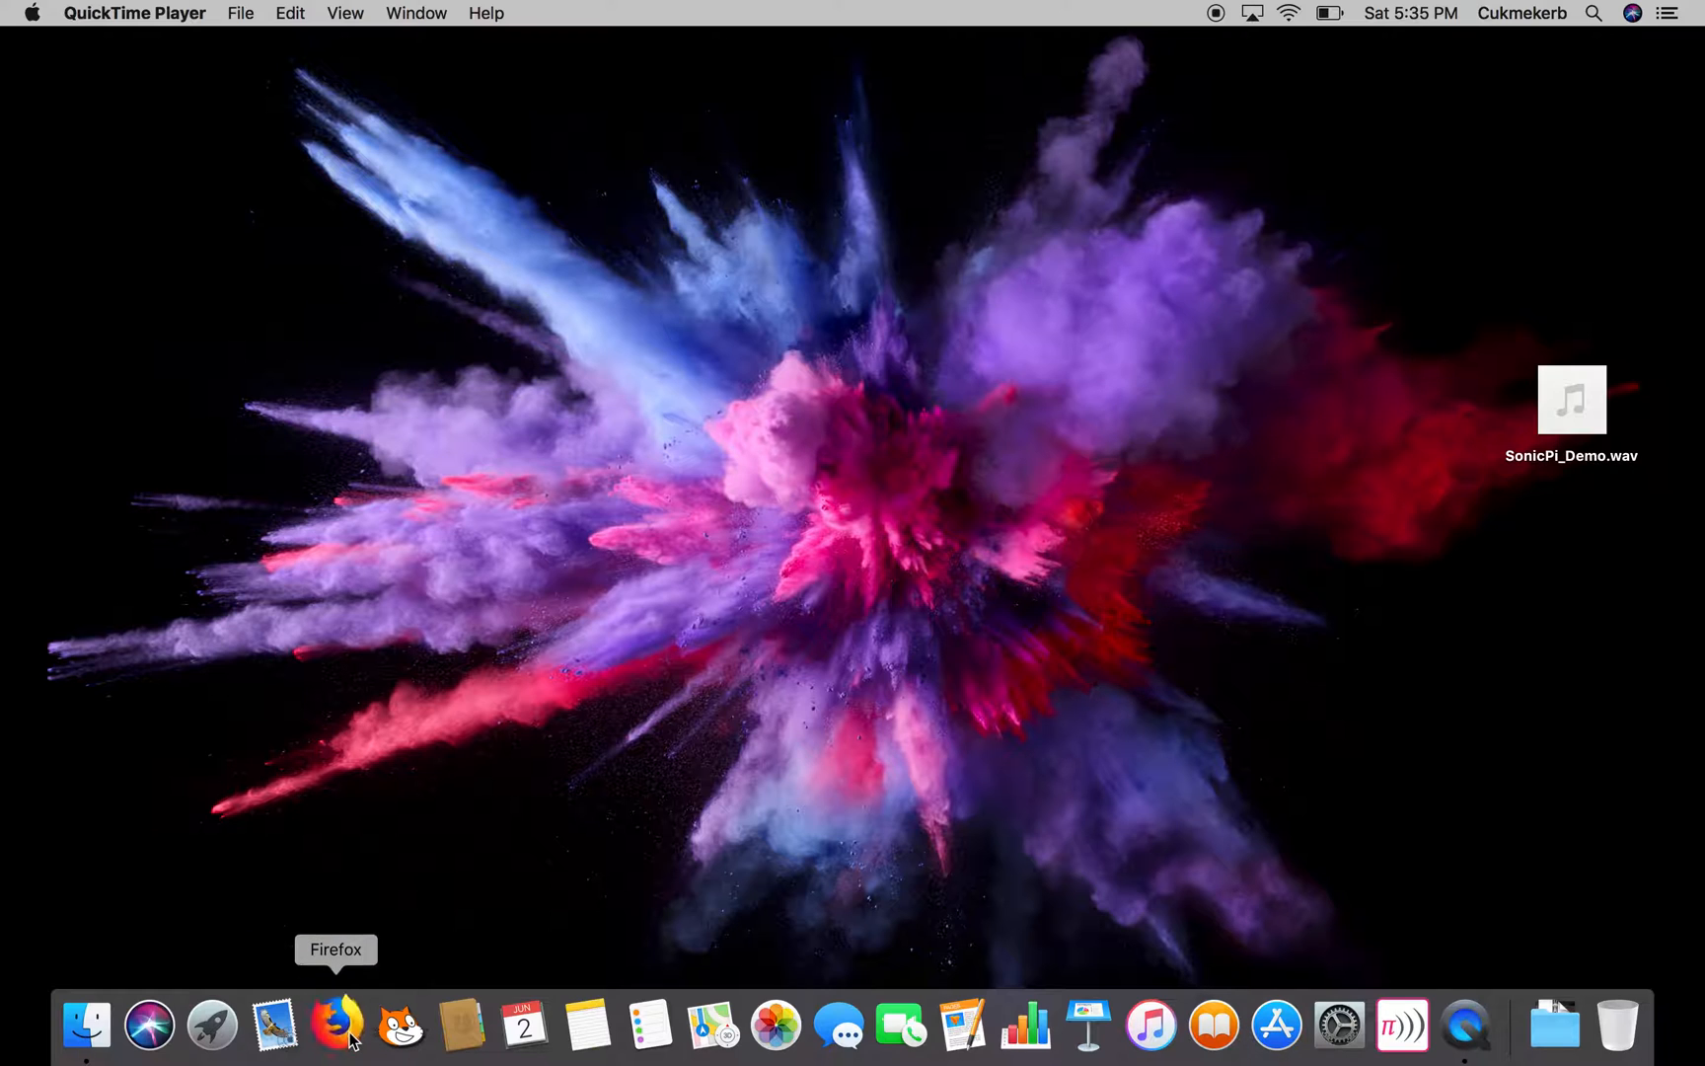
Step: Launch Firefox from the Dock to get a new tab
left_click(348, 1024)
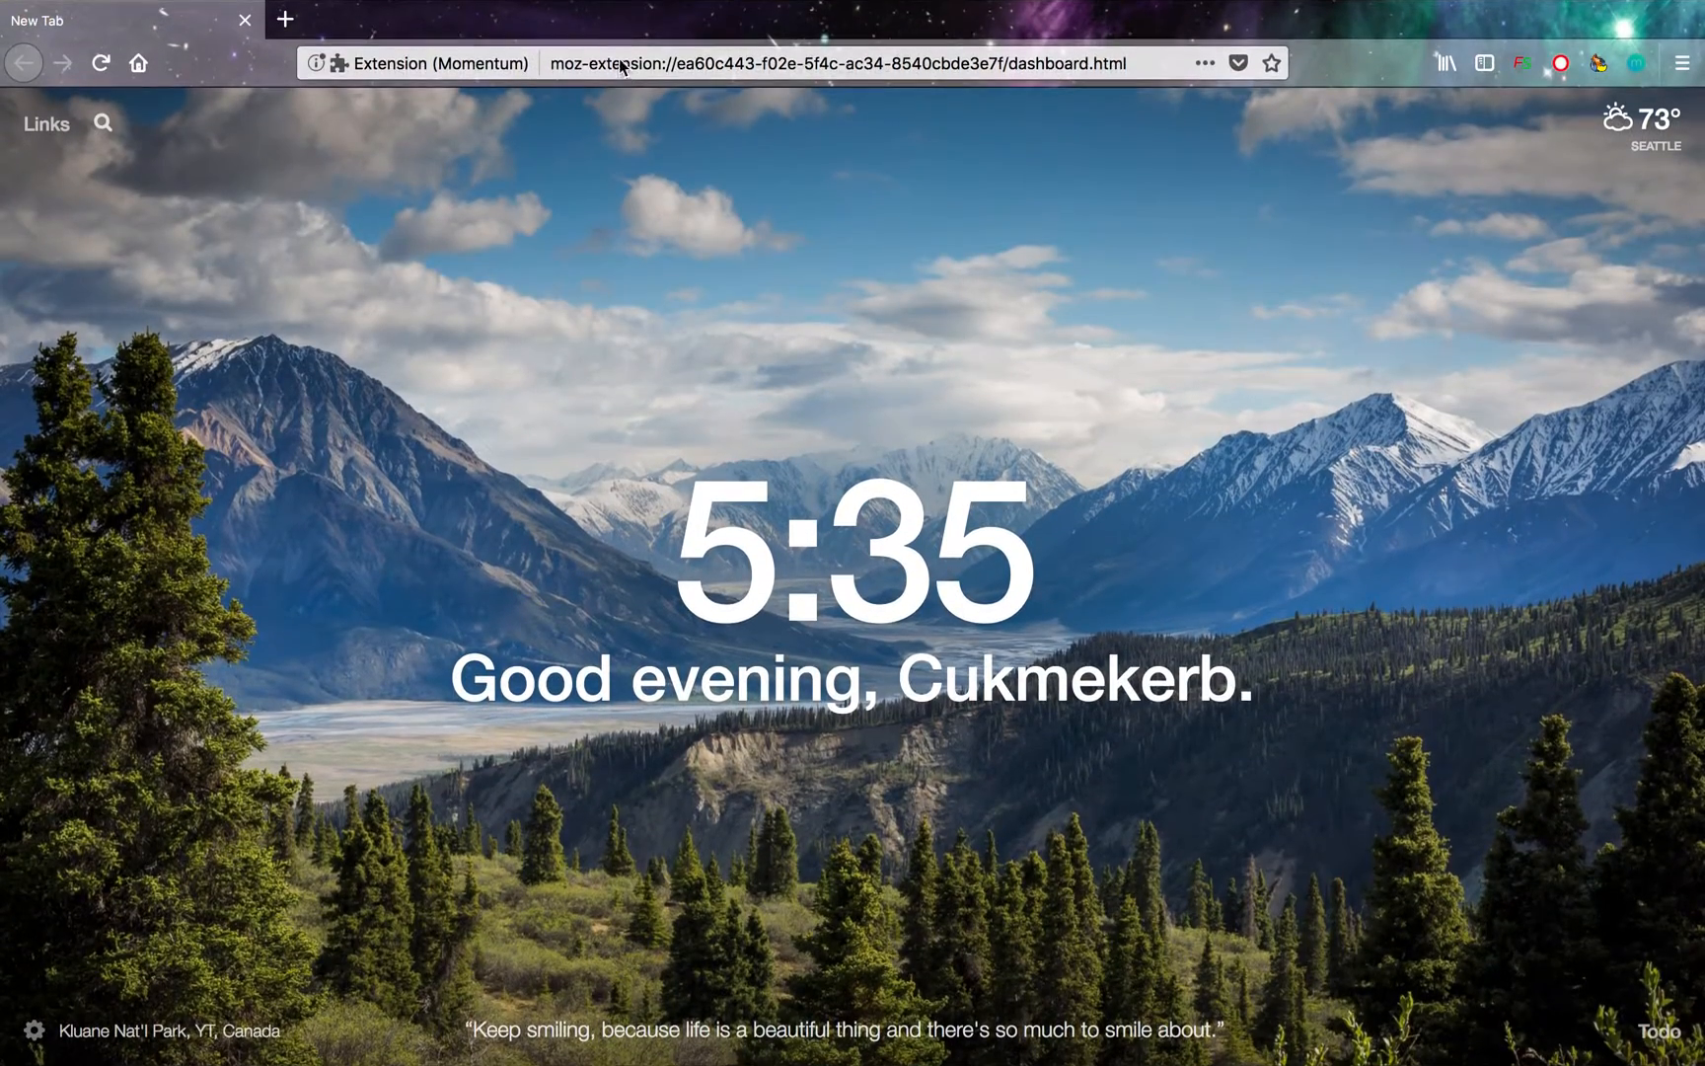
Step: Search Google for 'cookie clicker' and open the Cookie Clicker – DashNet result
type("cookie+clicker&ie=utf-8&oe=utf-8&client=firefox-b-1-ab")
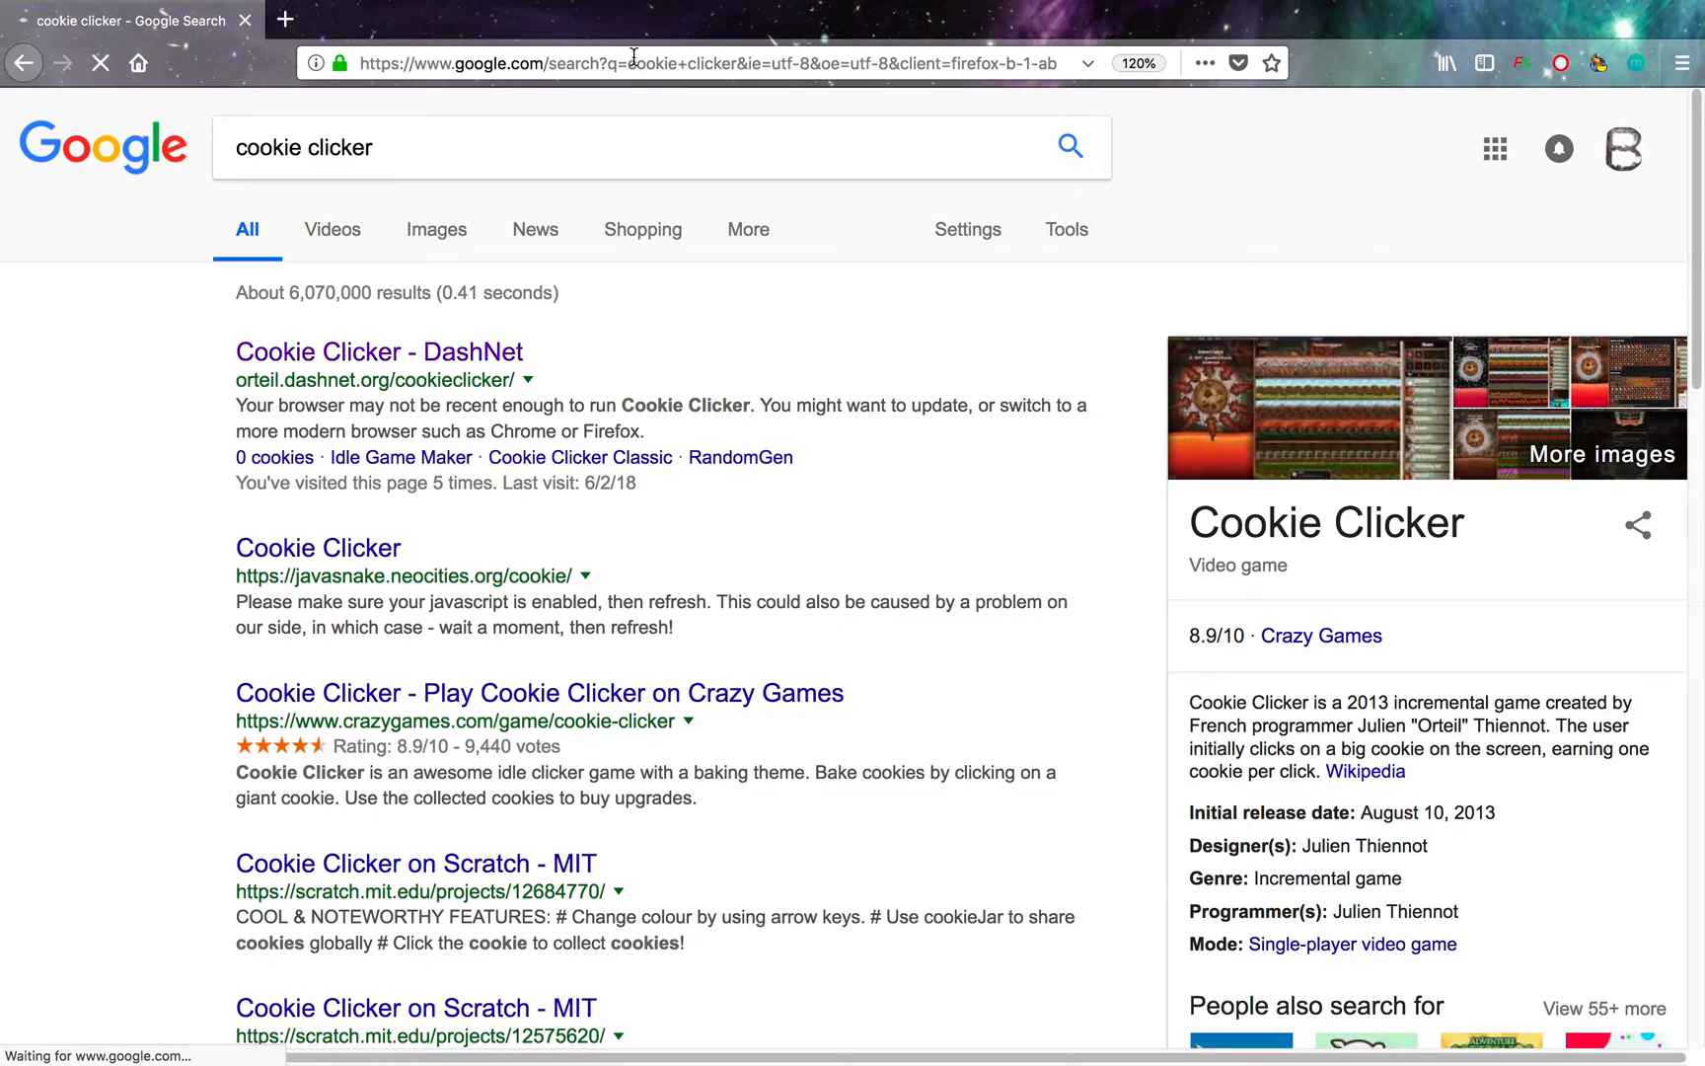
left_click(377, 351)
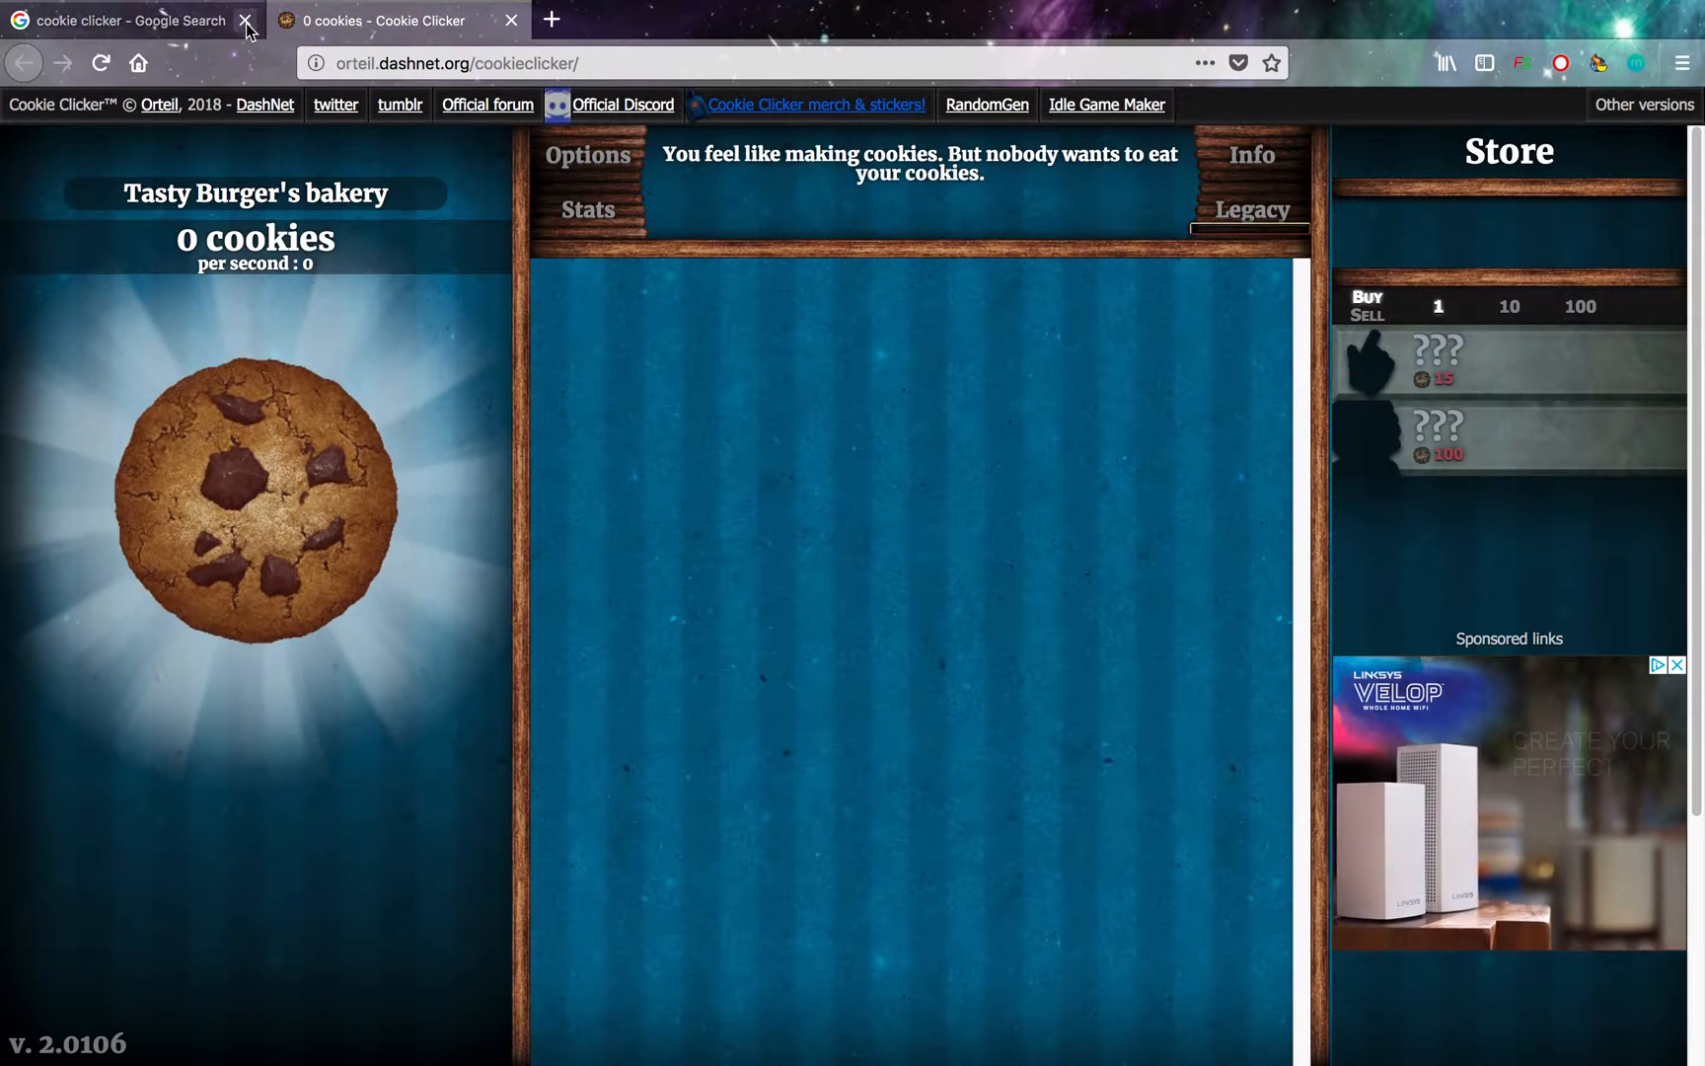
Step: Close the Google Search tab and click the big cookie up to 9 cookies
left_click(245, 21)
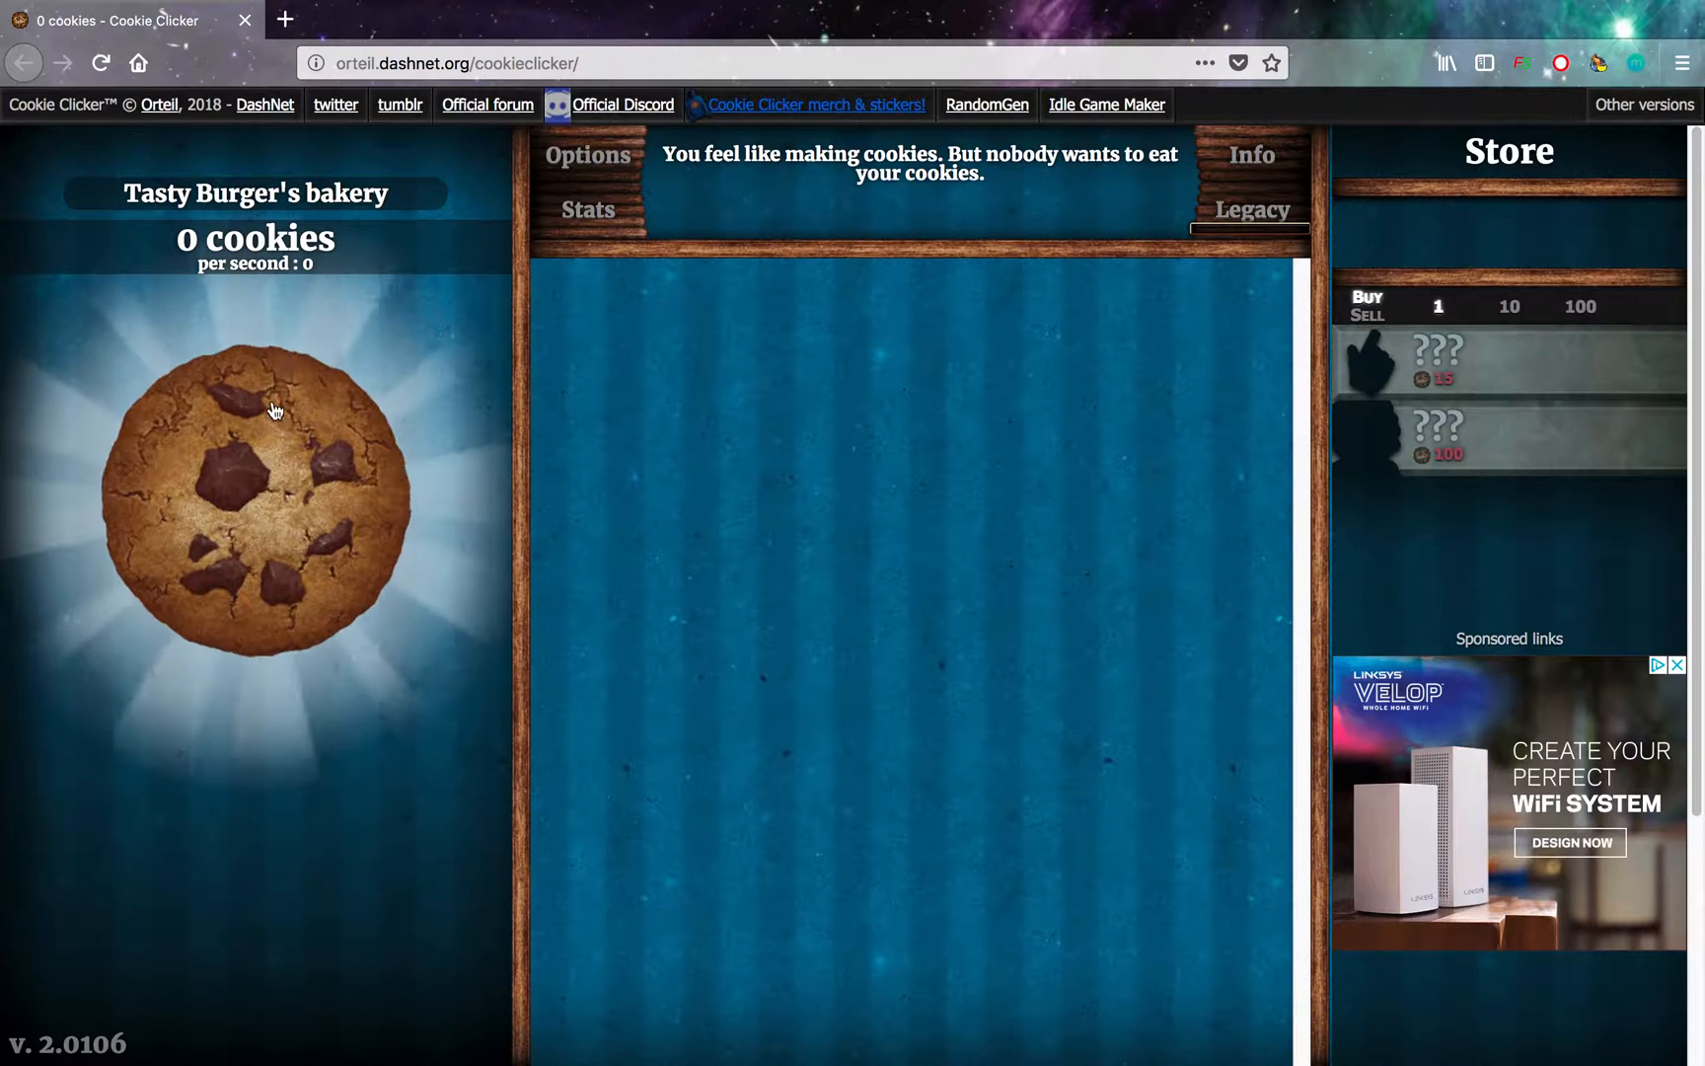
left_click(272, 457)
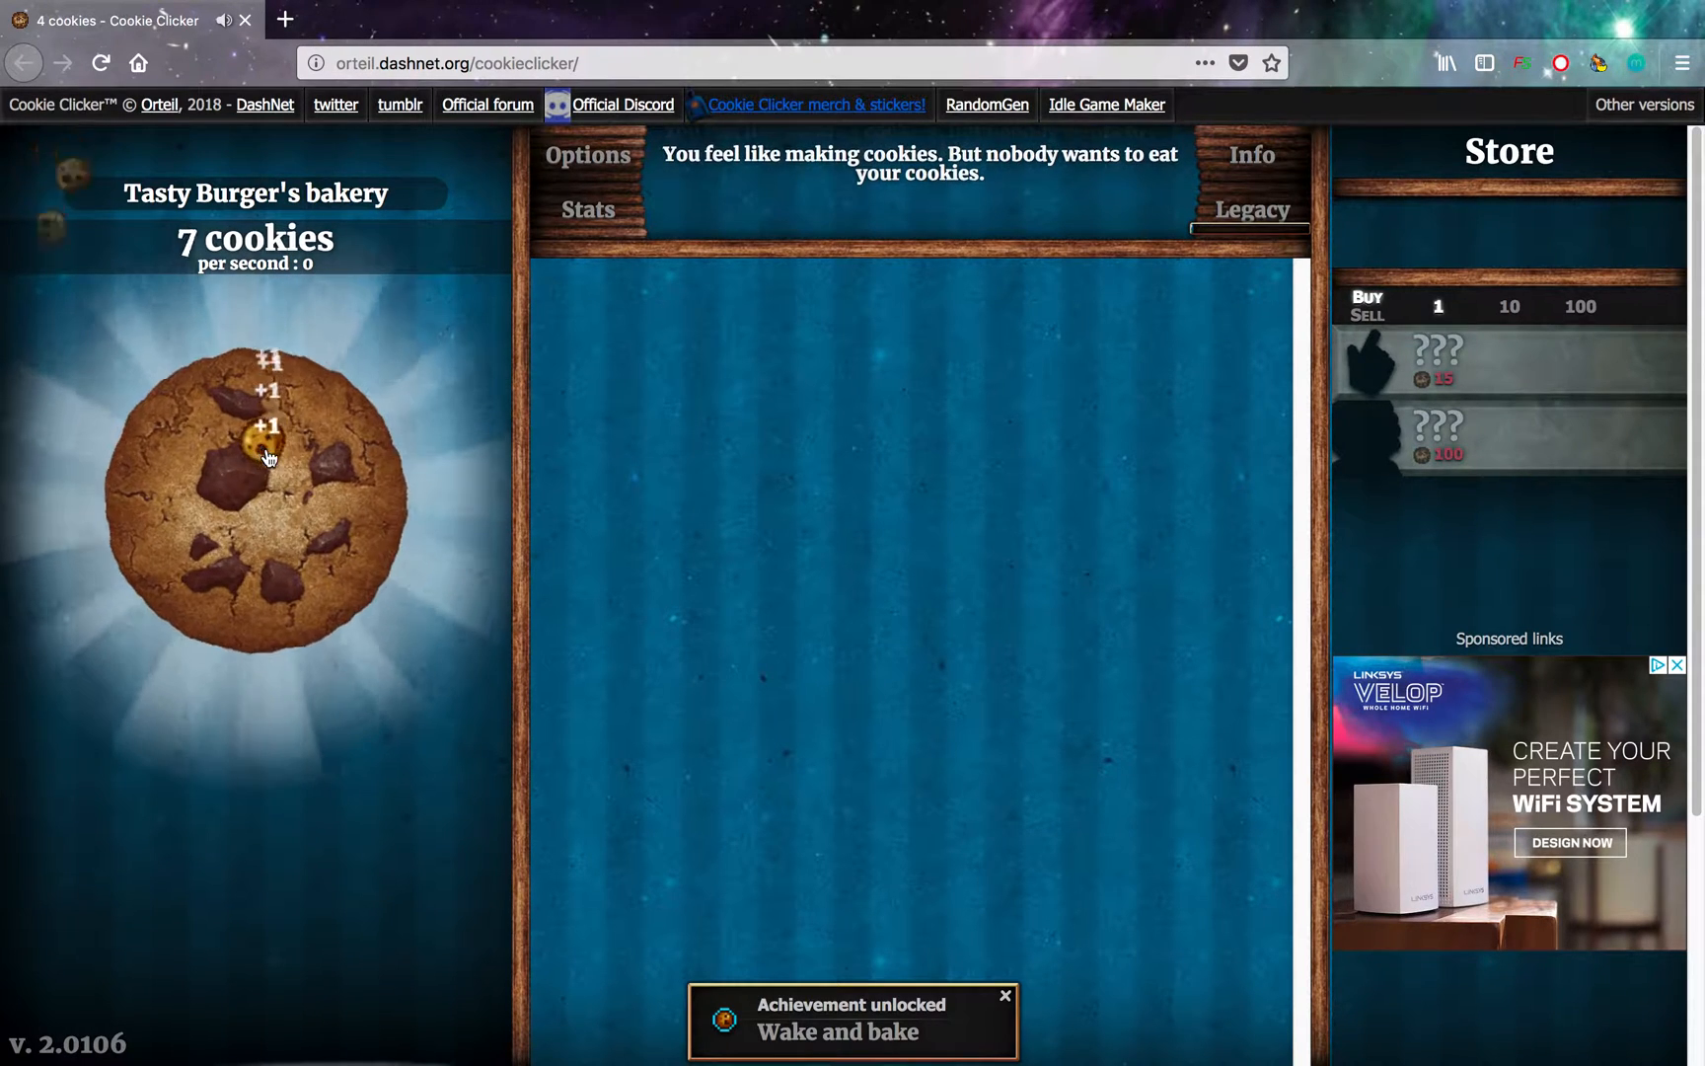
left_click(255, 508)
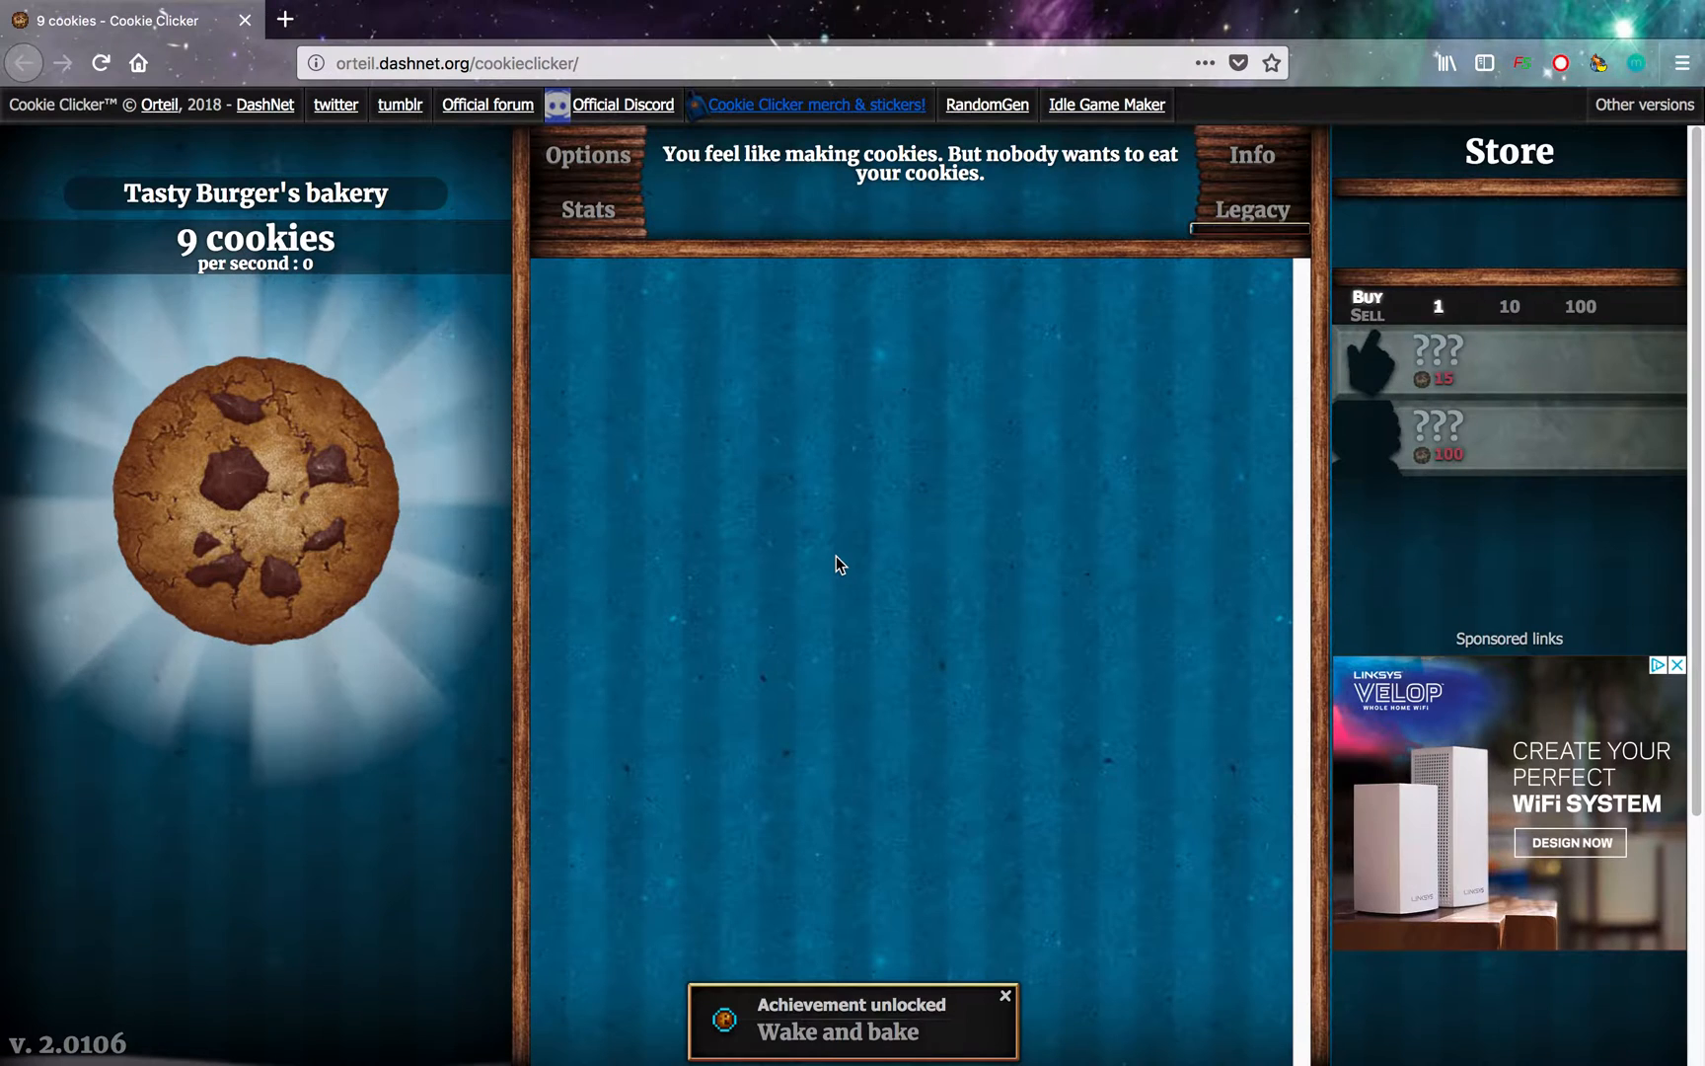
Step: Open Firefox developer tools on the game page via Inspect Element
right_click(838, 563)
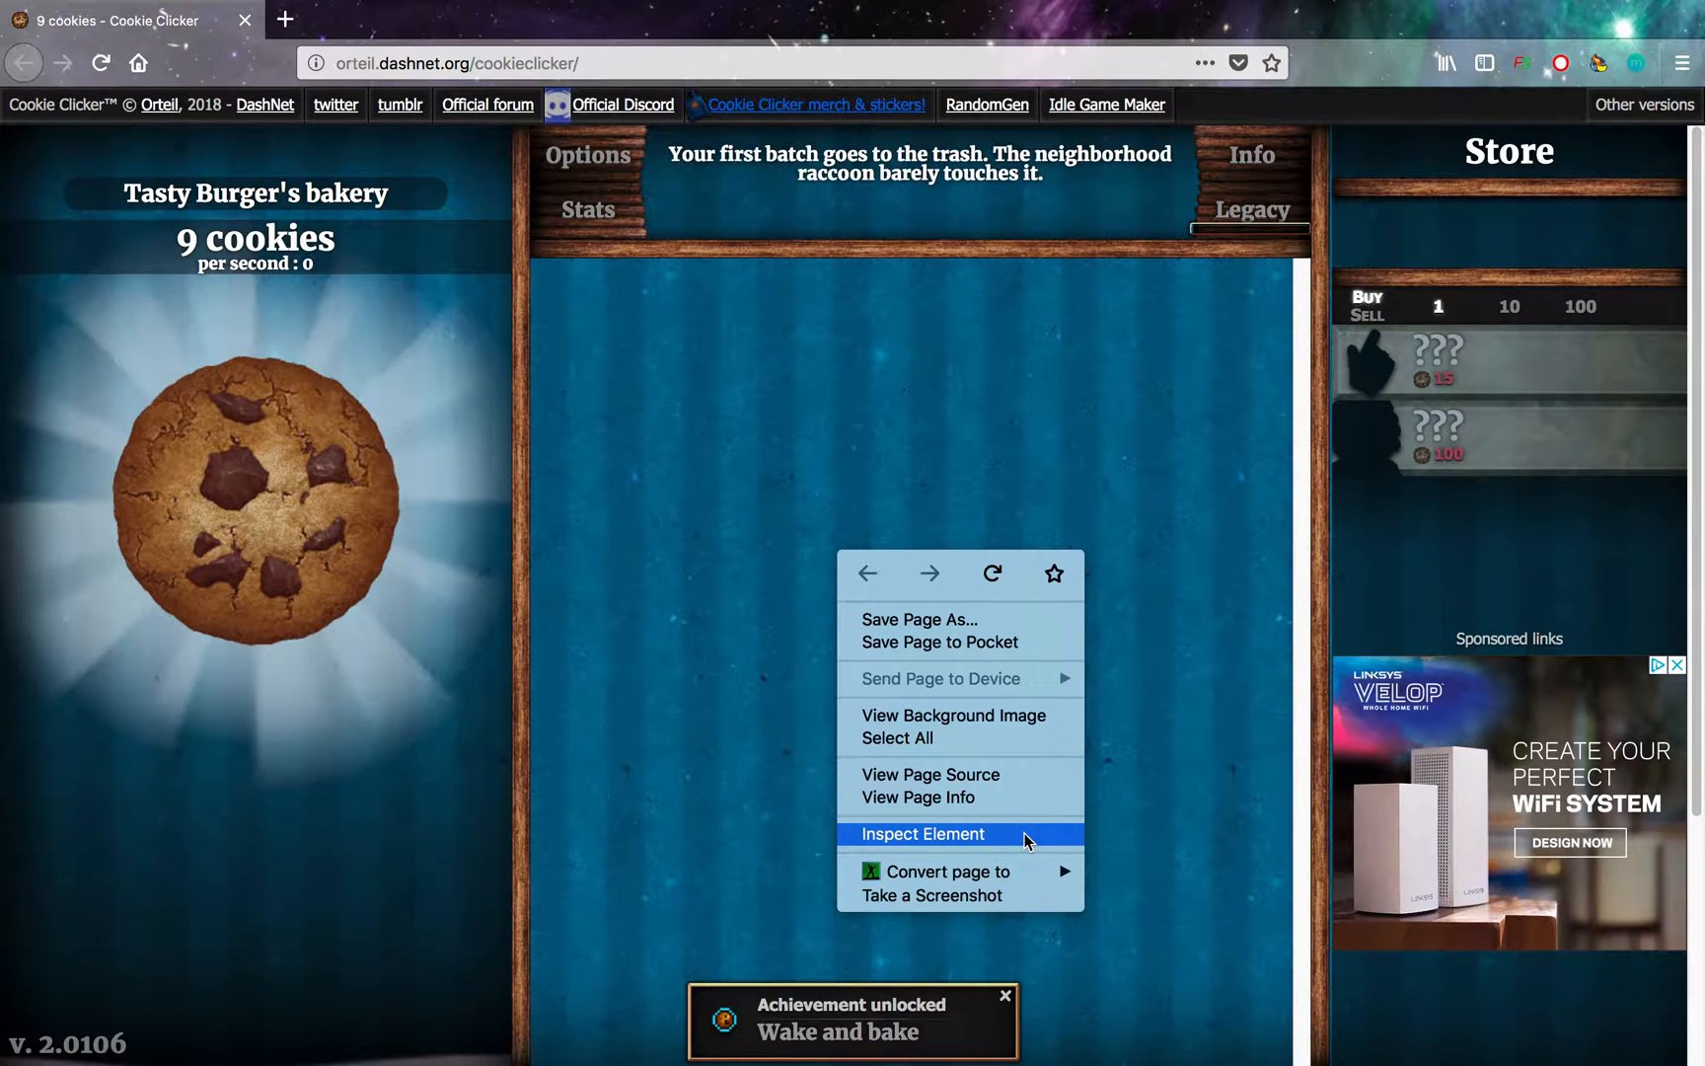
left_click(924, 834)
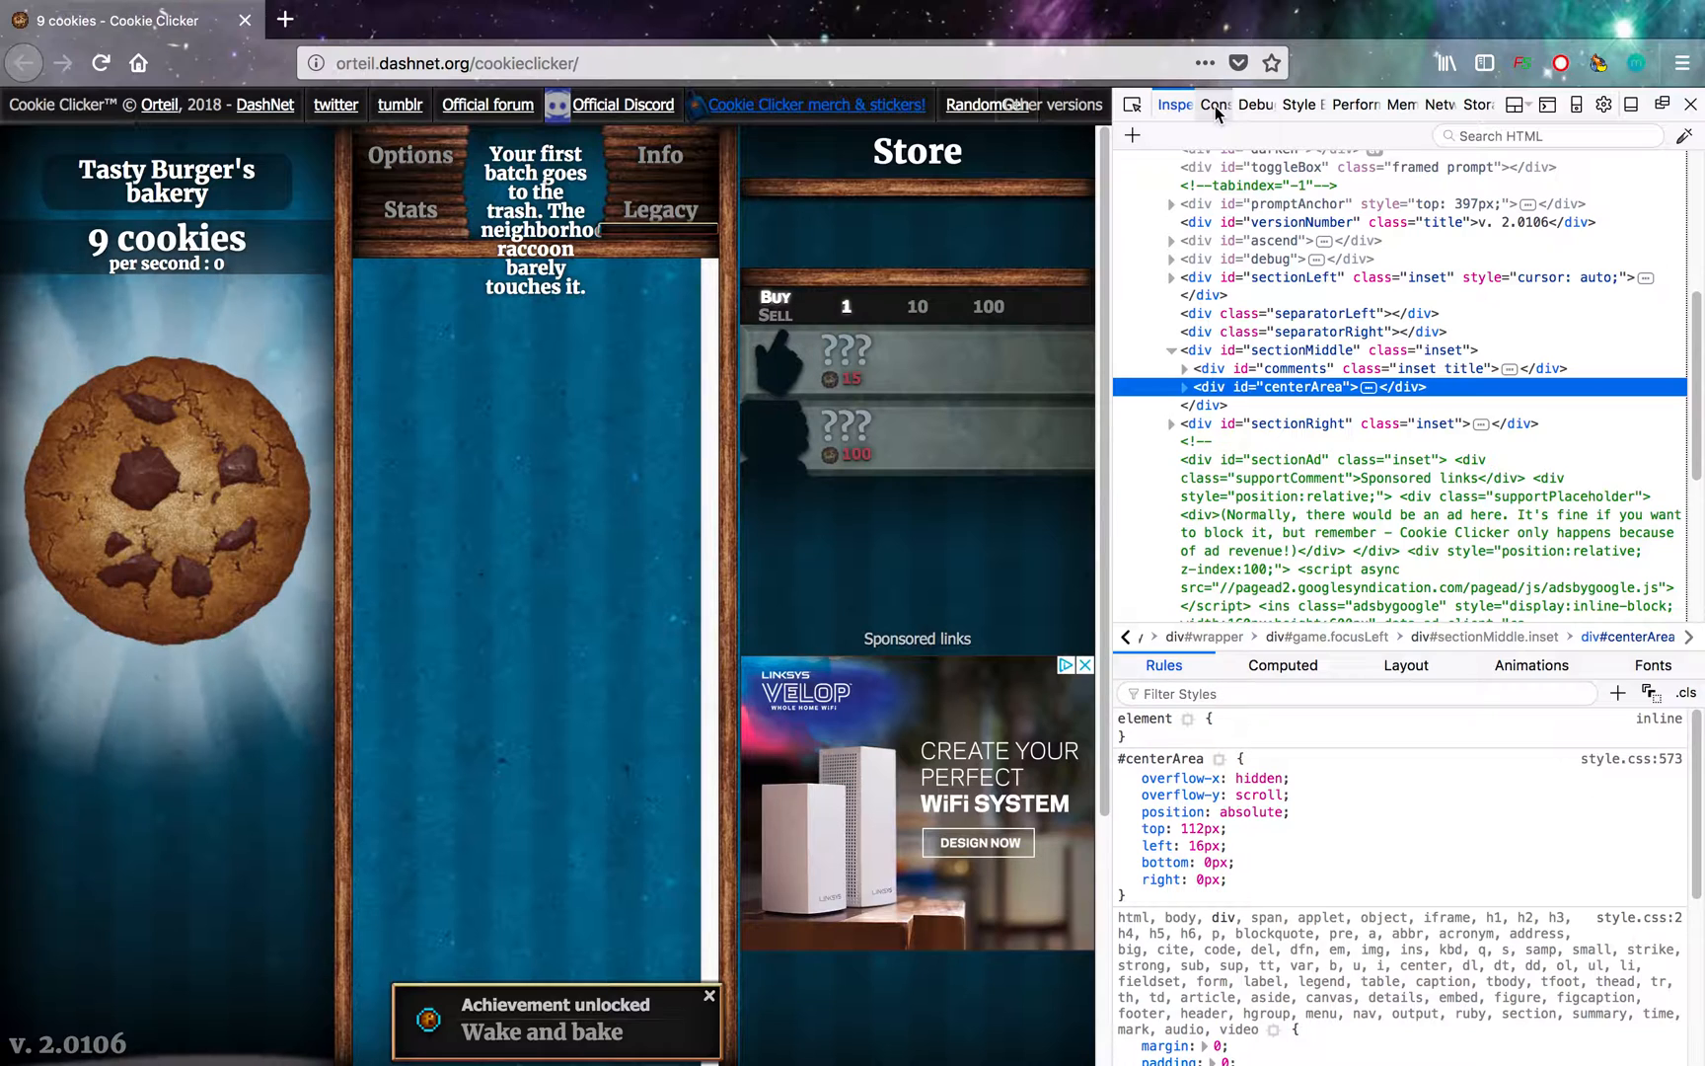
left_click(1214, 105)
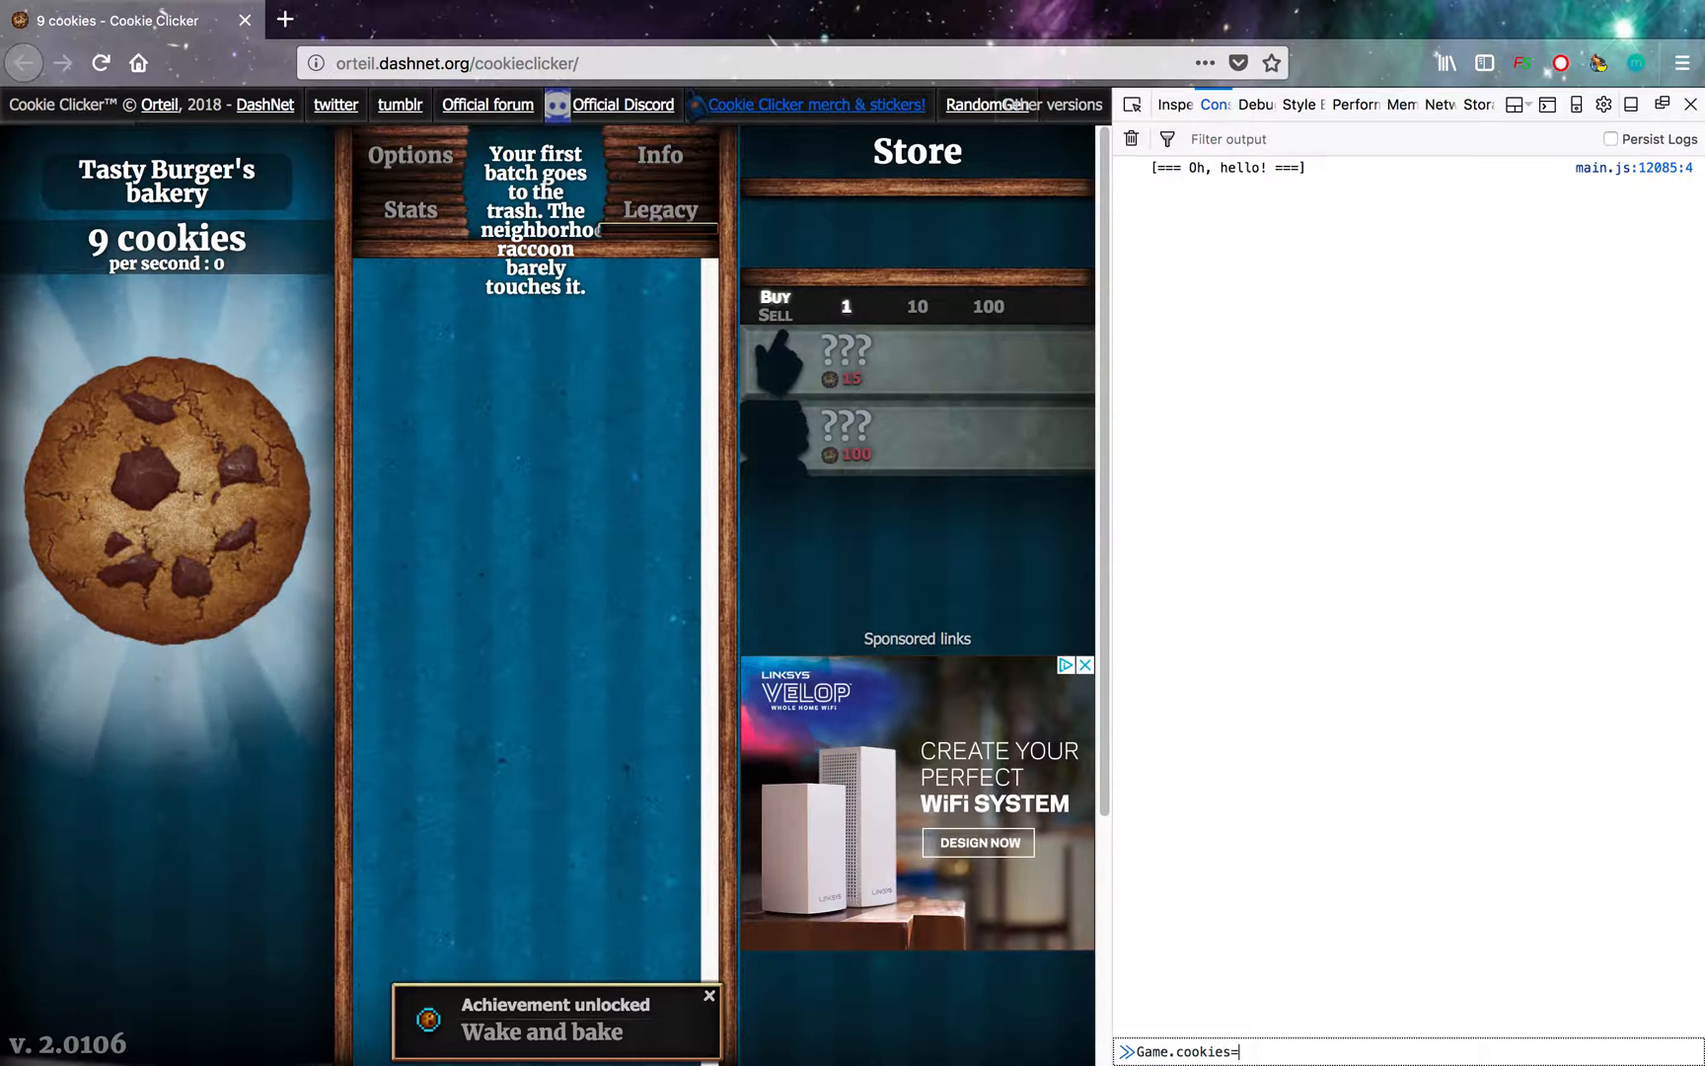
type("123")
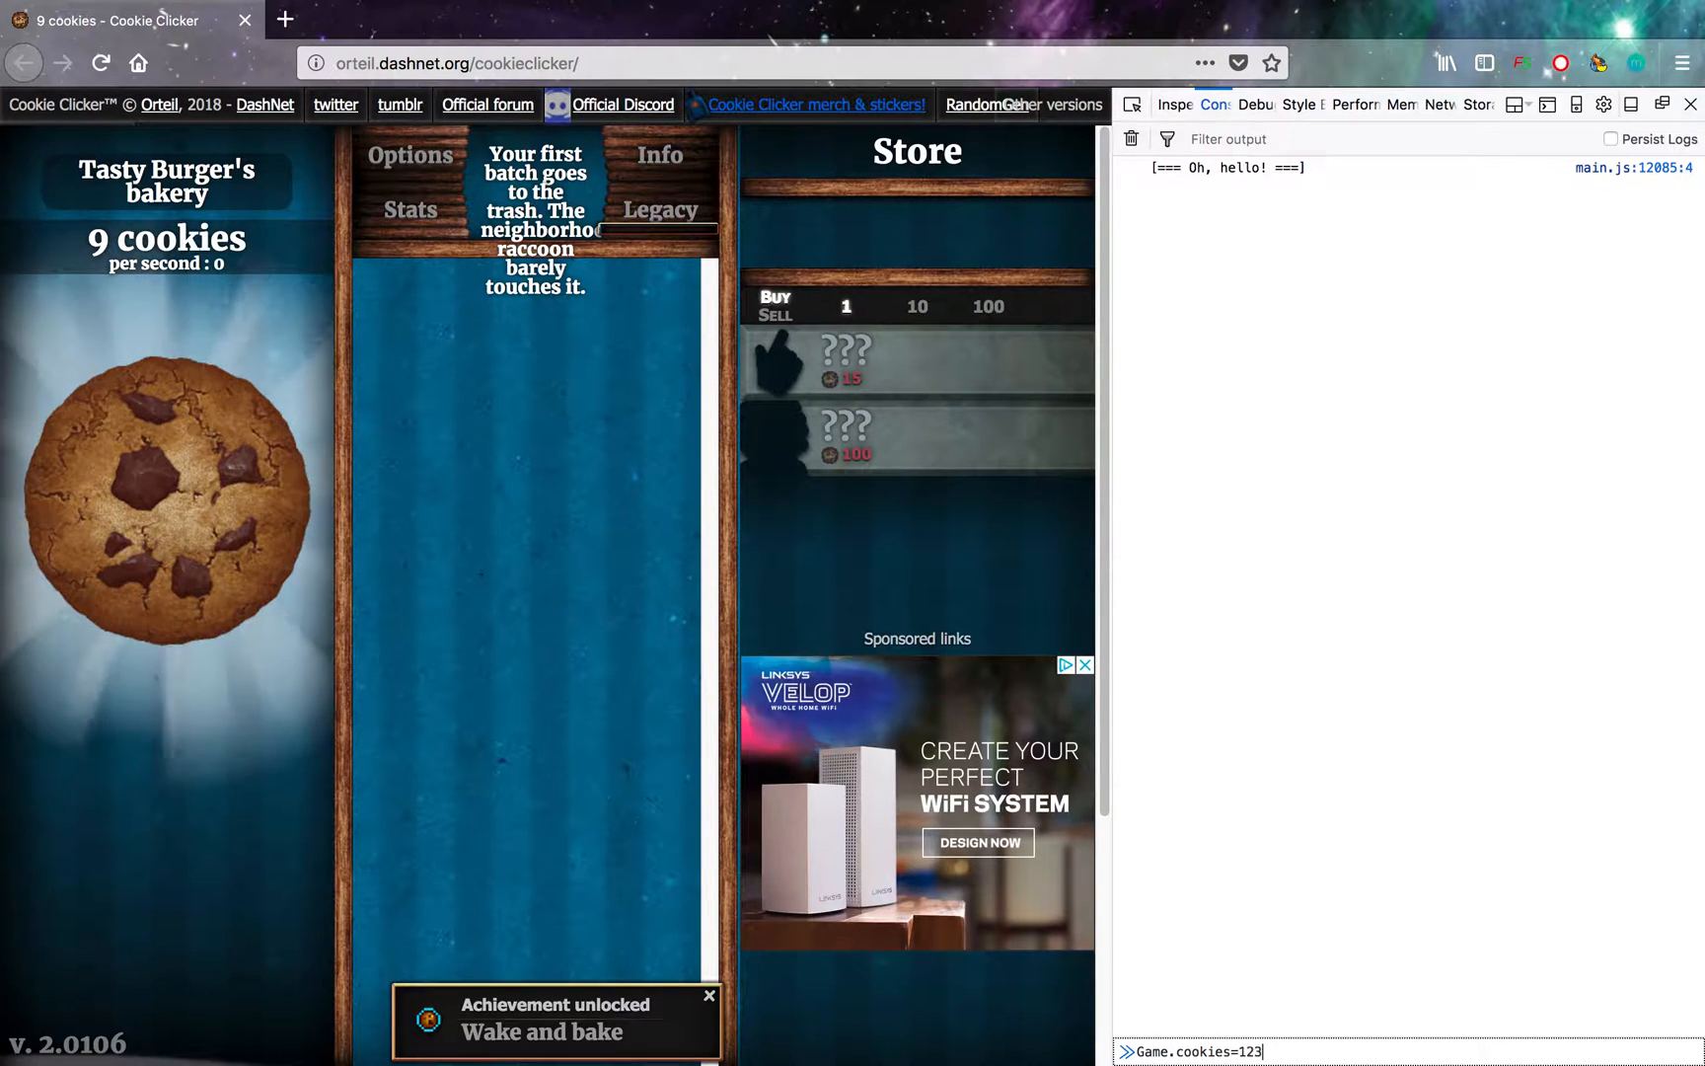
type("456789000010101010100000101010")
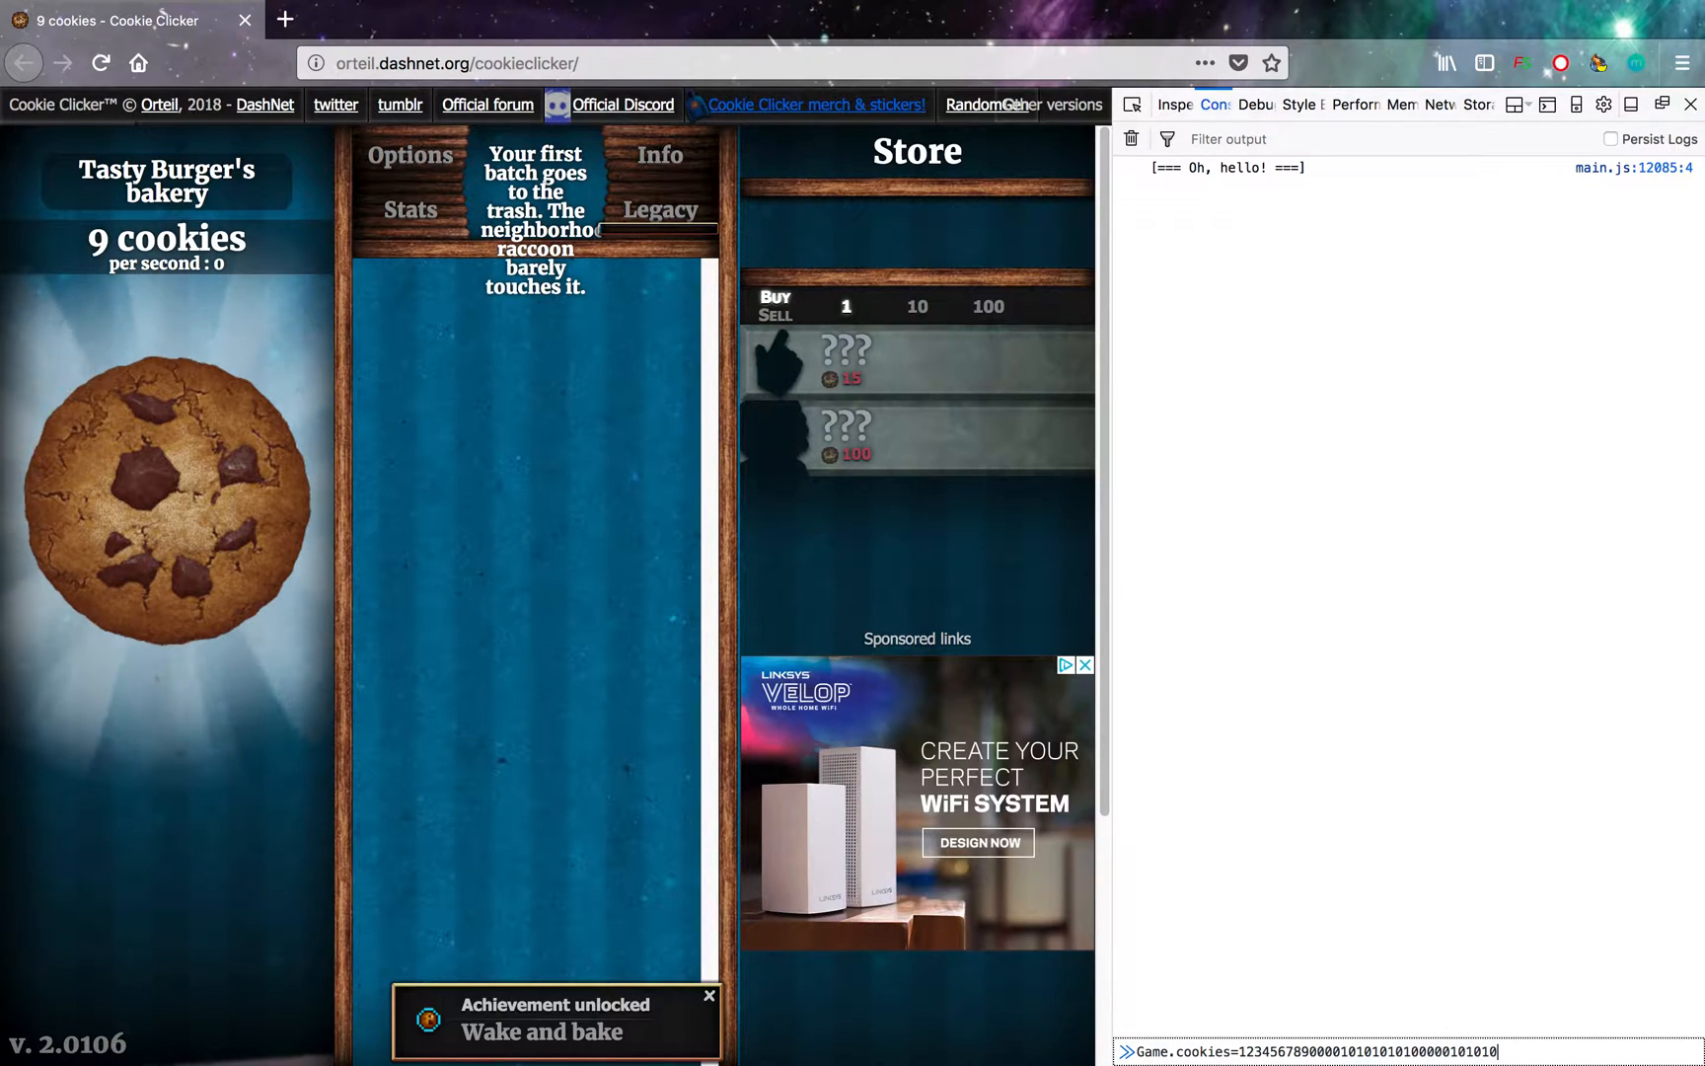
key("Enter")
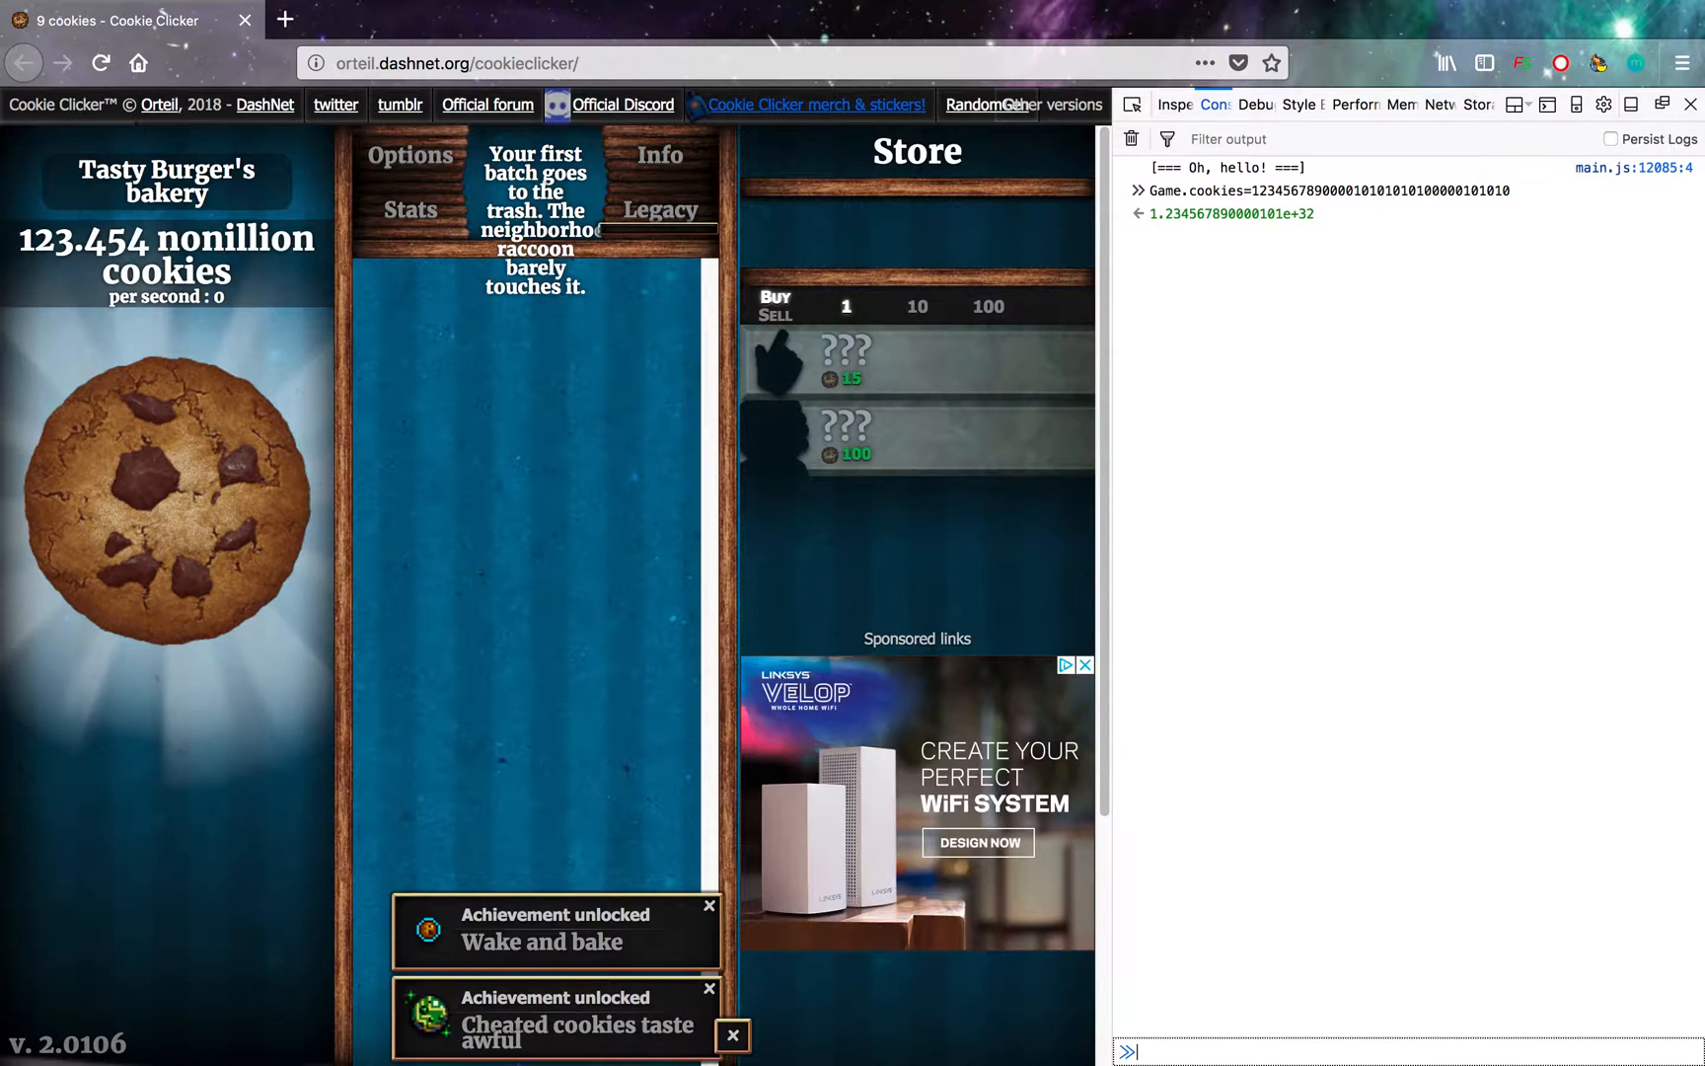
Step: Close the 'Cheated cookies taste awful' and 'Wake and bake' achievement popups
left_click(165, 495)
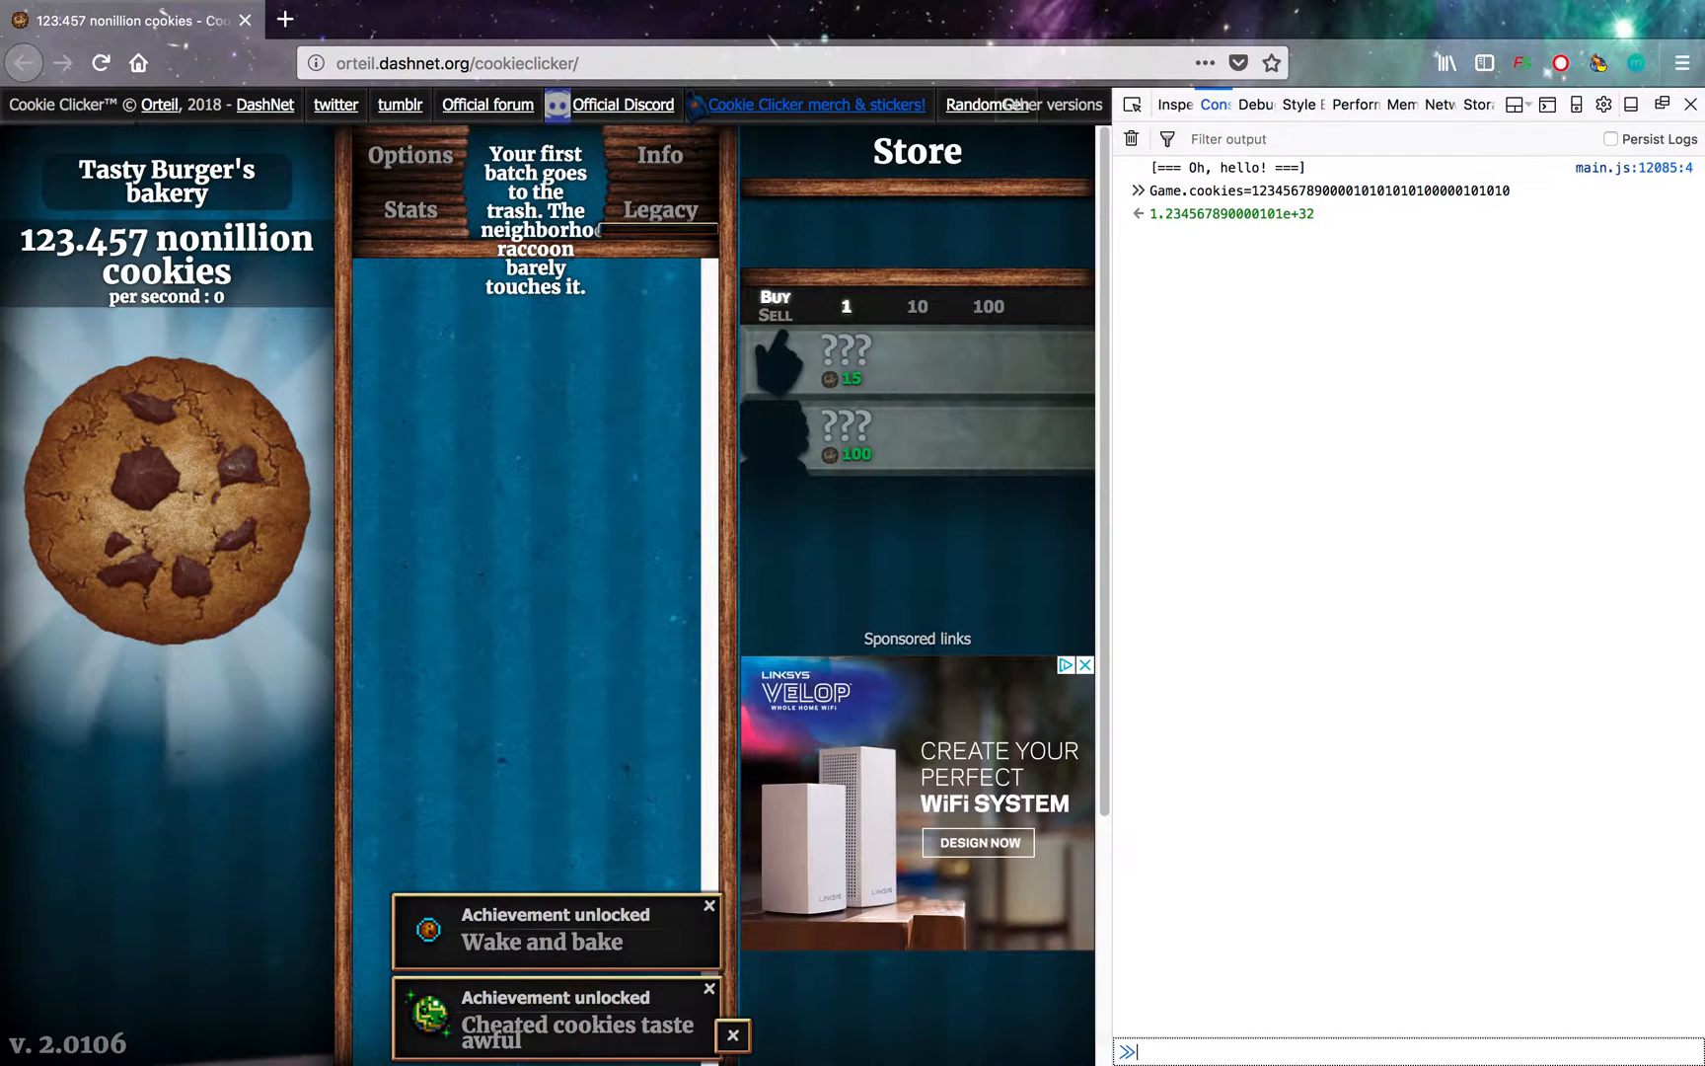
left_click(163, 500)
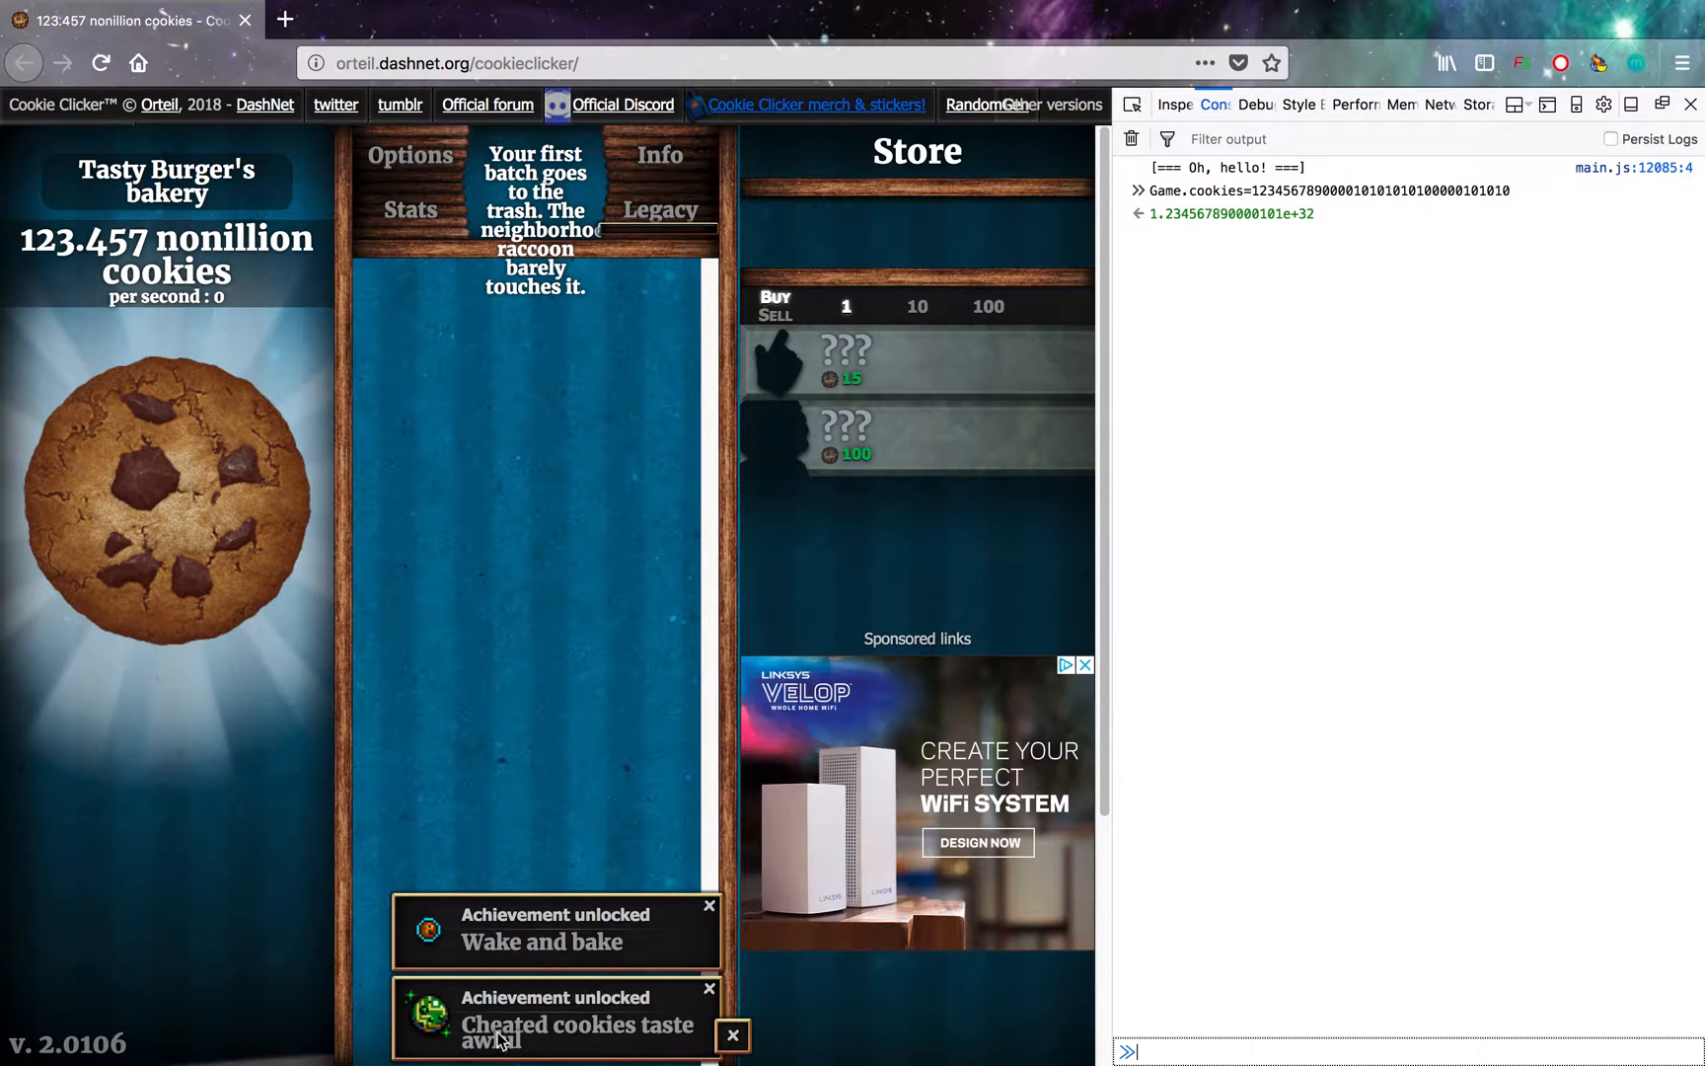
left_click(733, 1035)
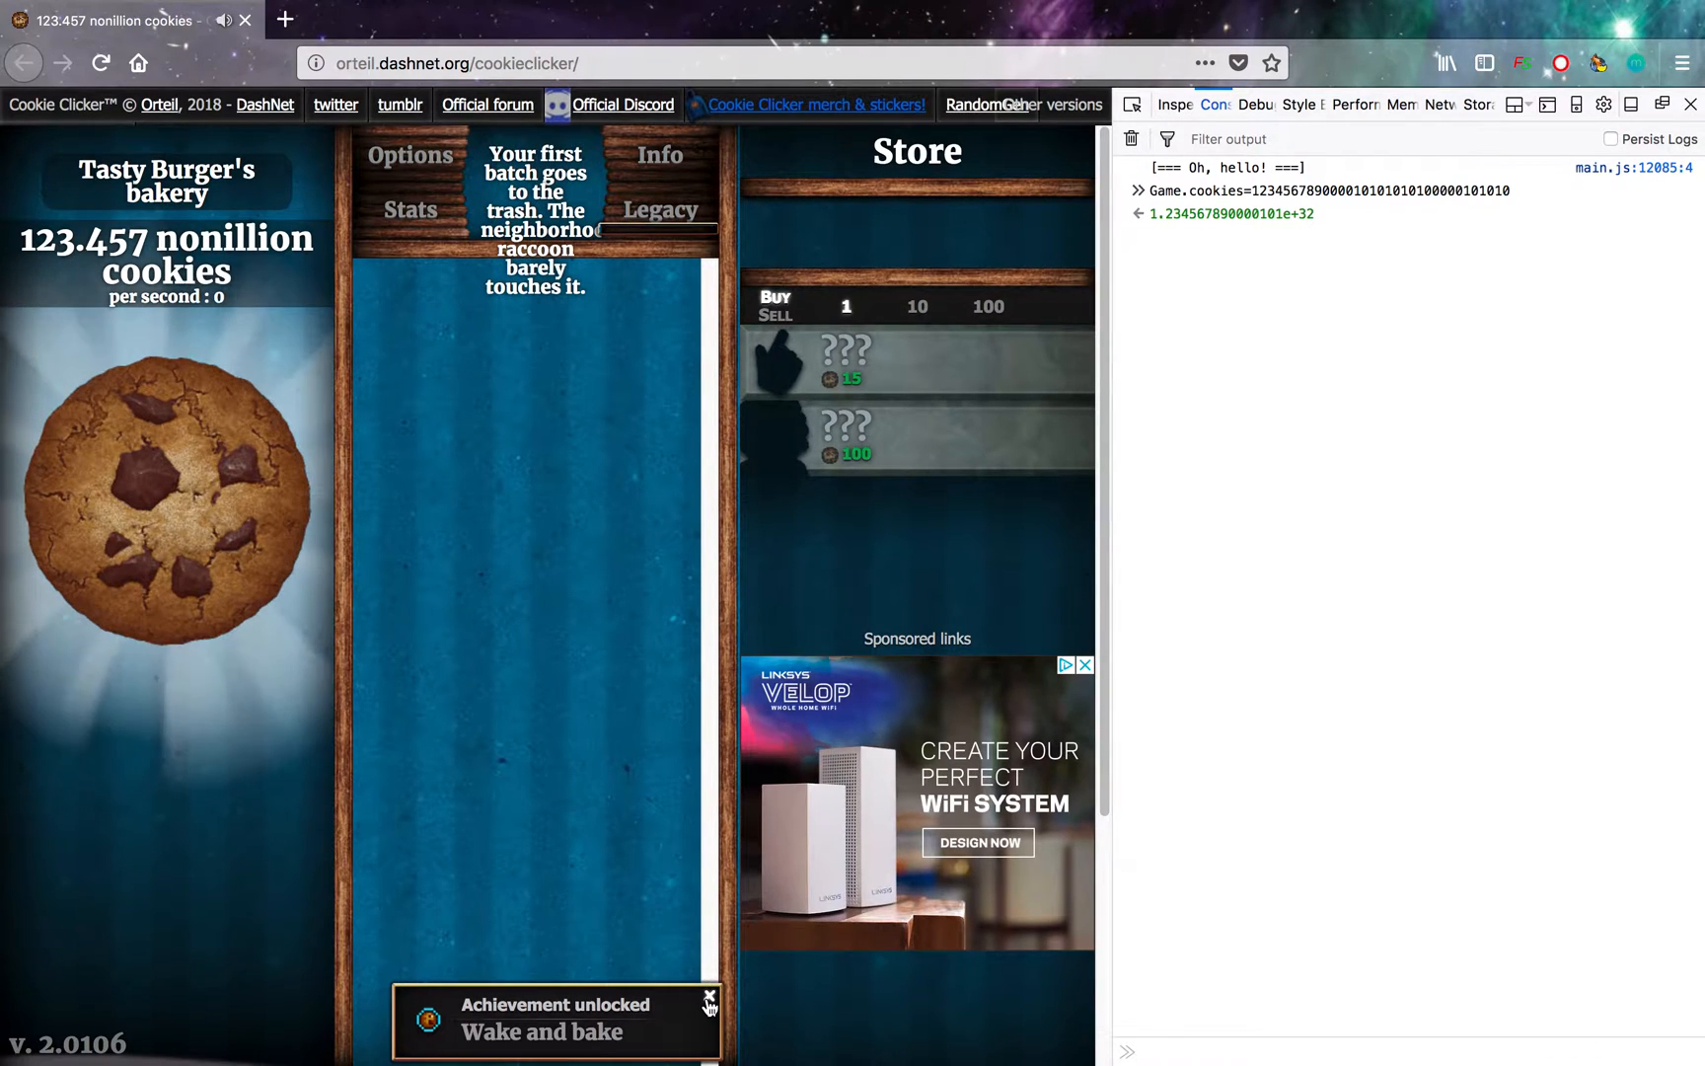
left_click(708, 998)
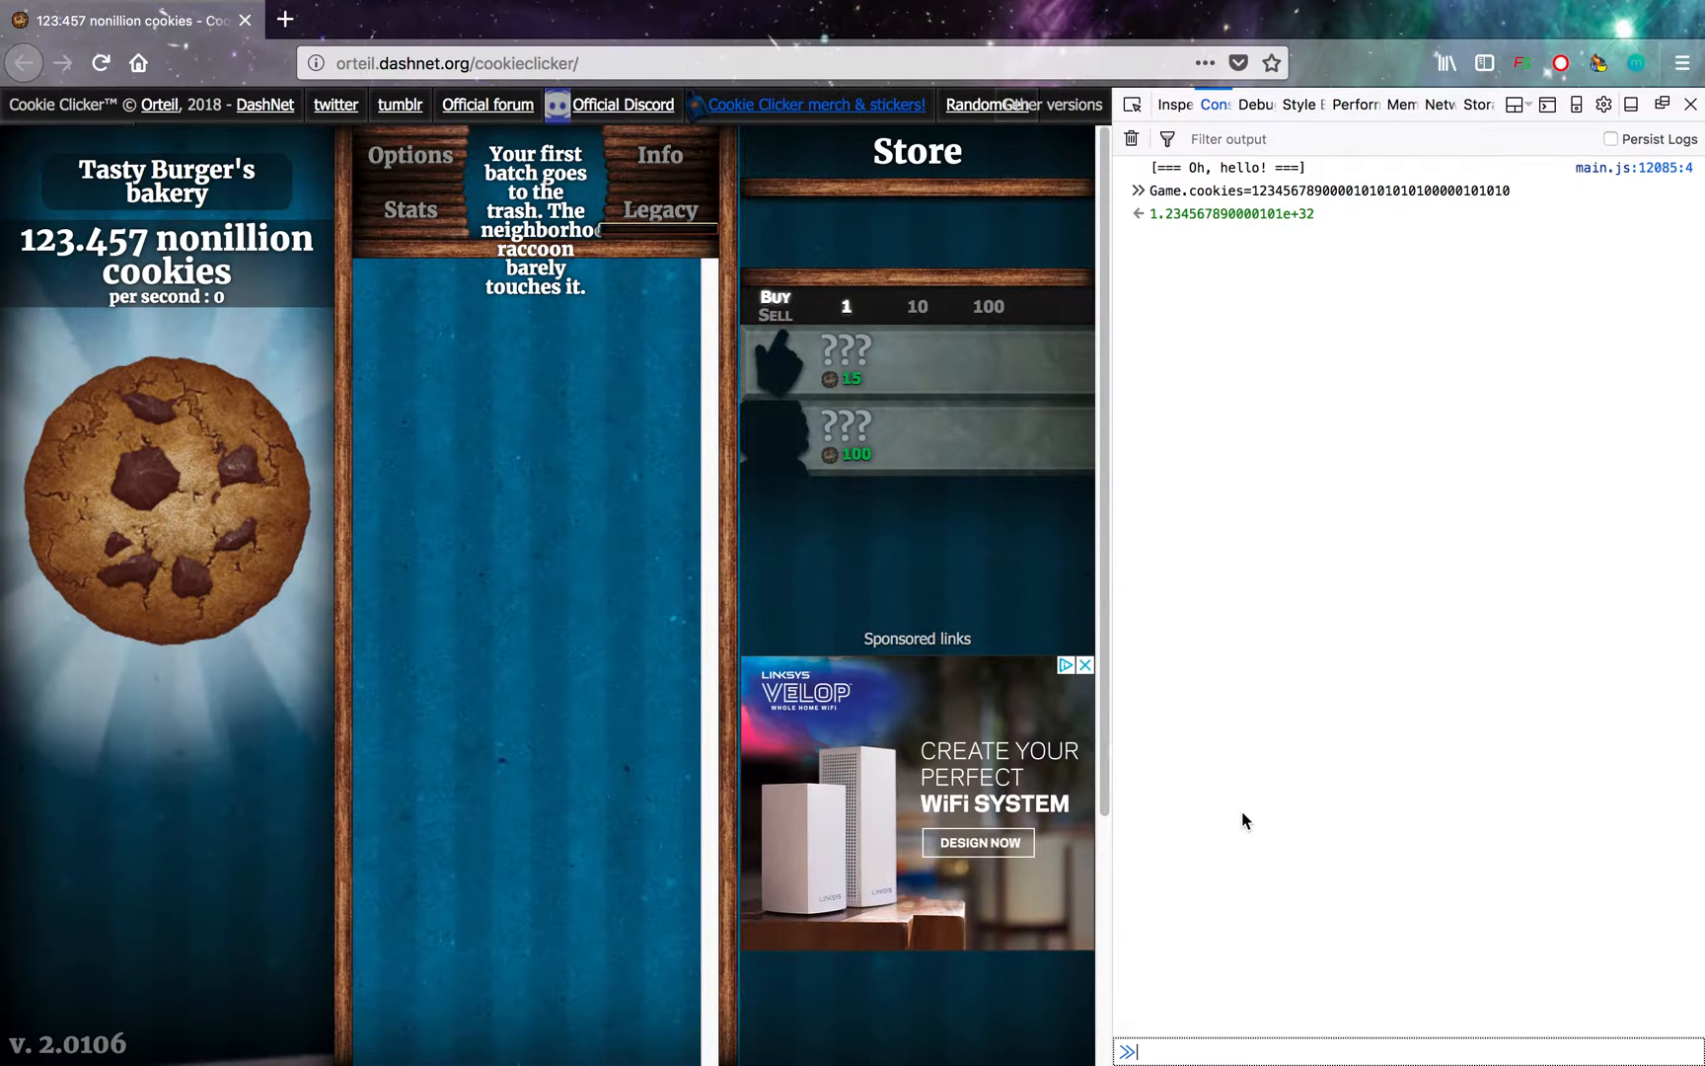
Step: Run Game.cookies=-10 in the Console so the bakery shows -10 cookies
type("Game.")
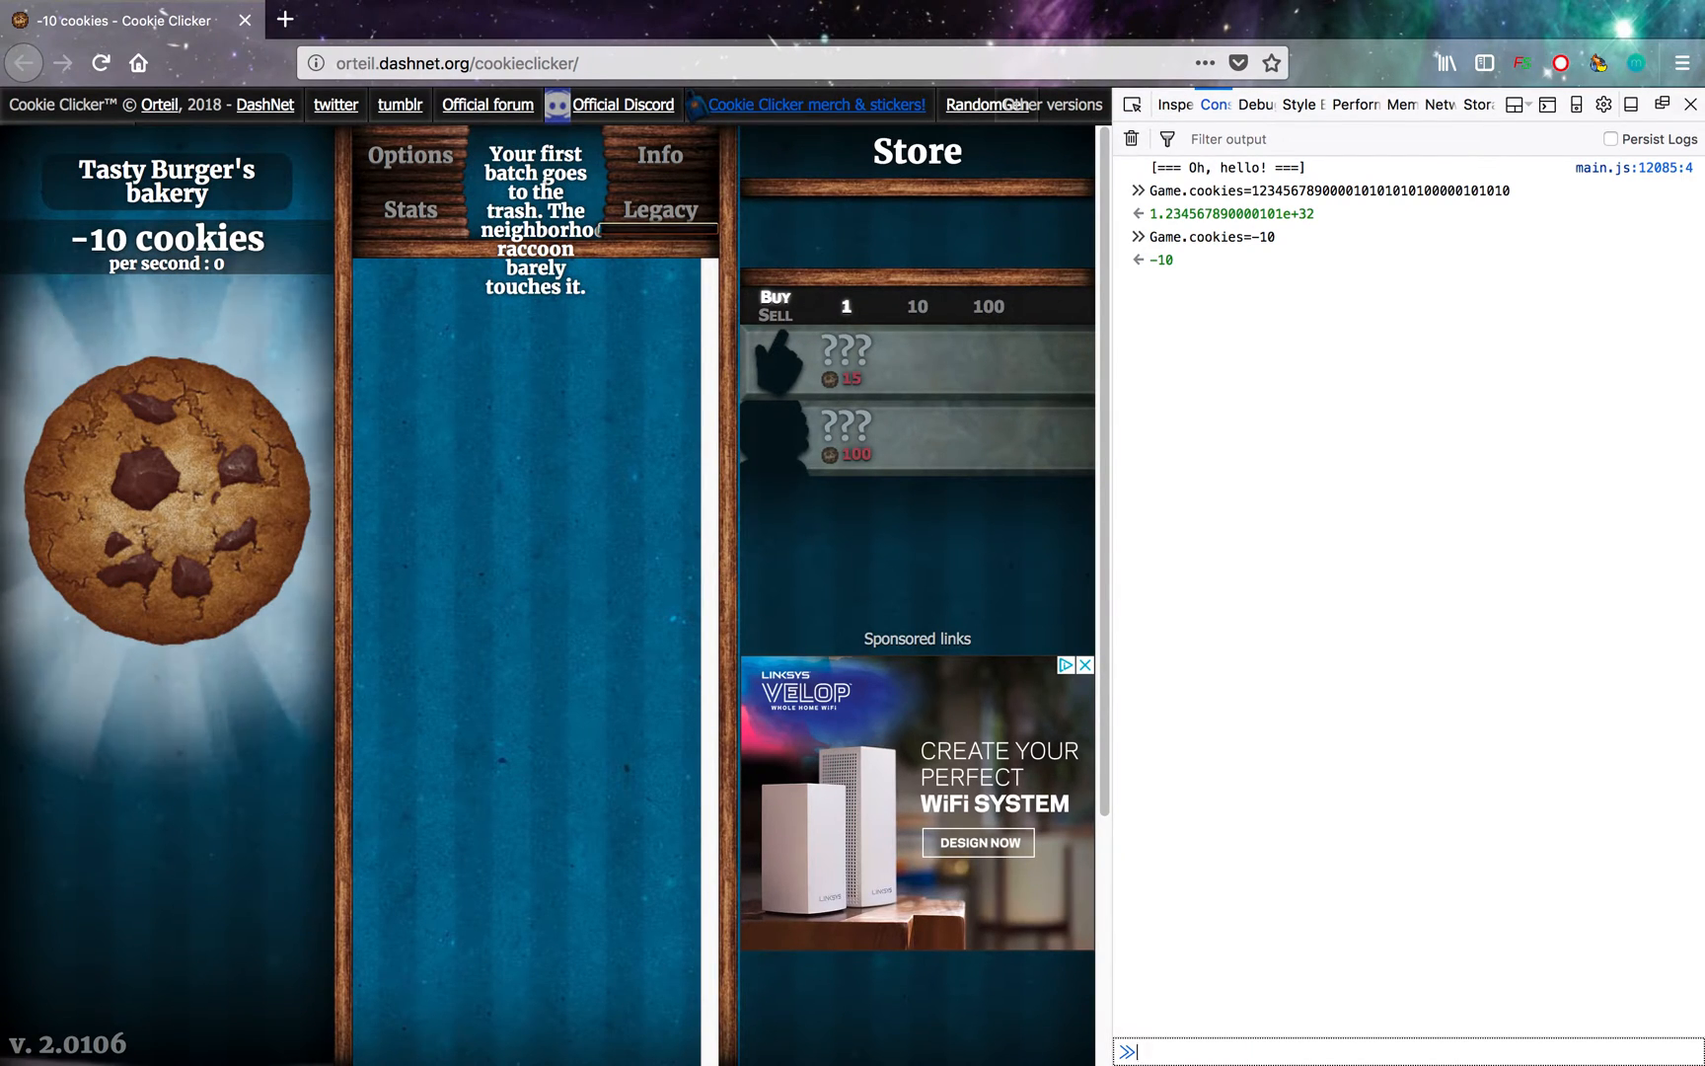
mouse_move(467, 466)
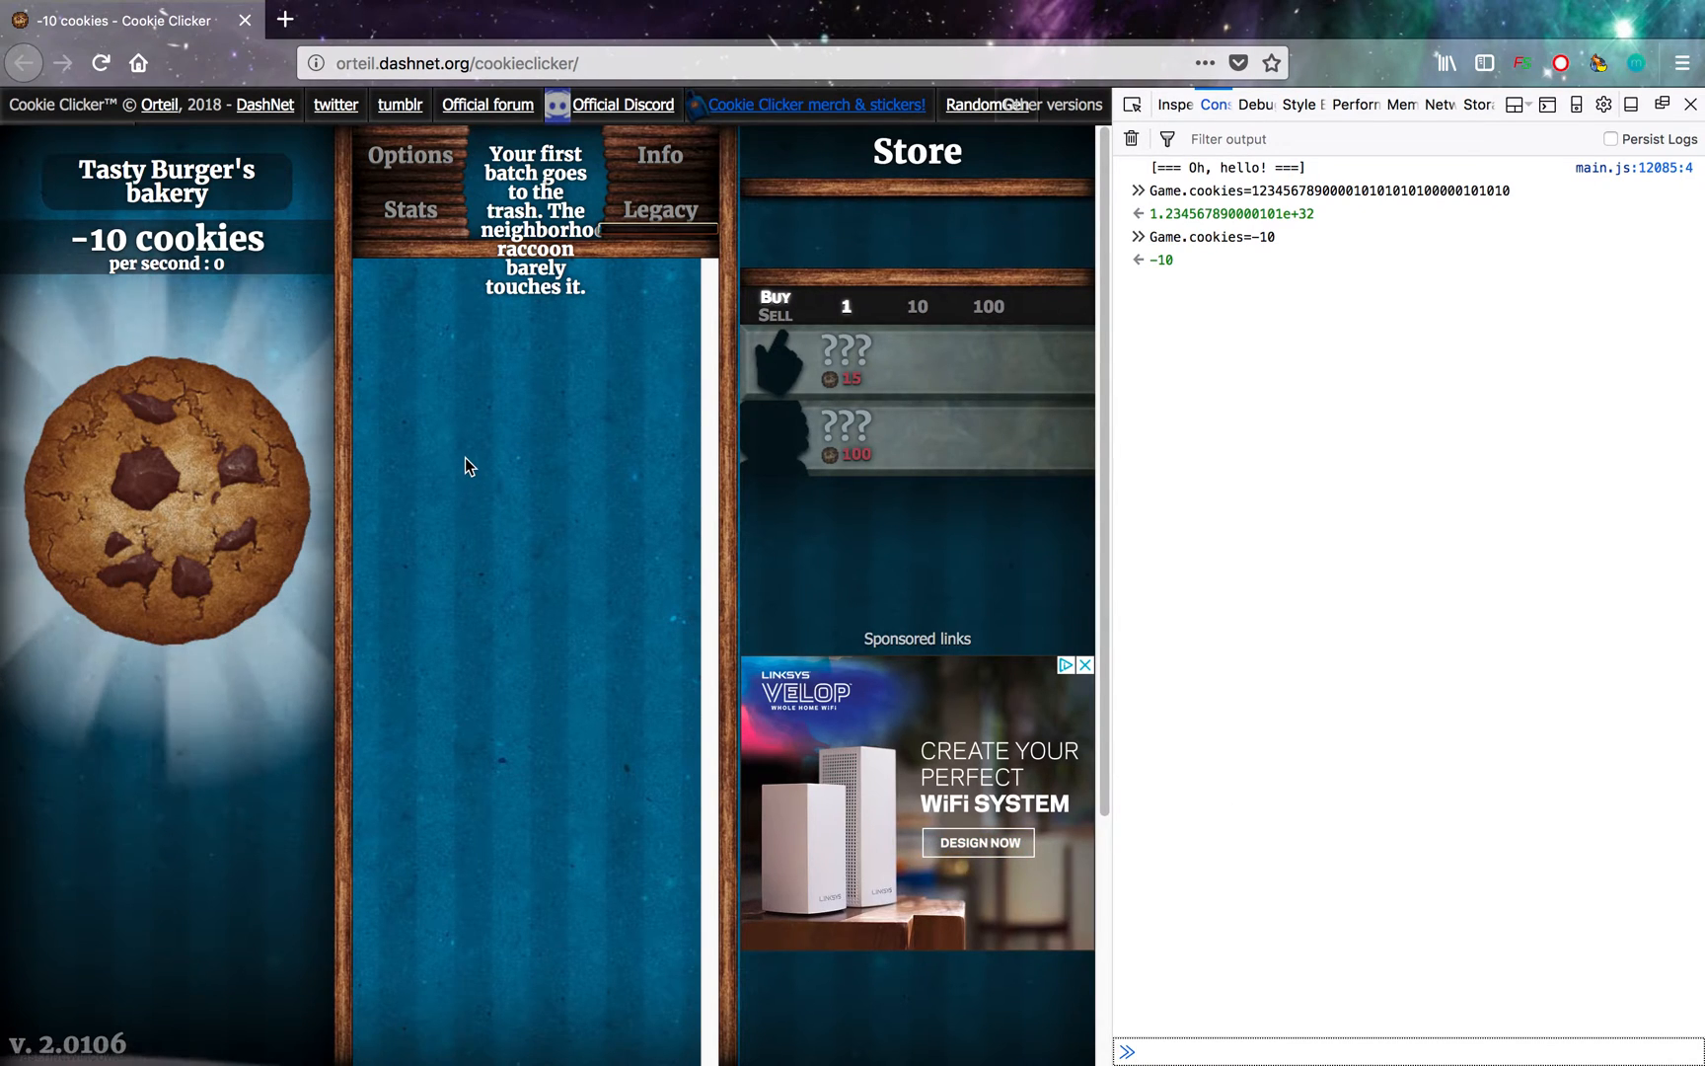
mouse_move(1577, 1013)
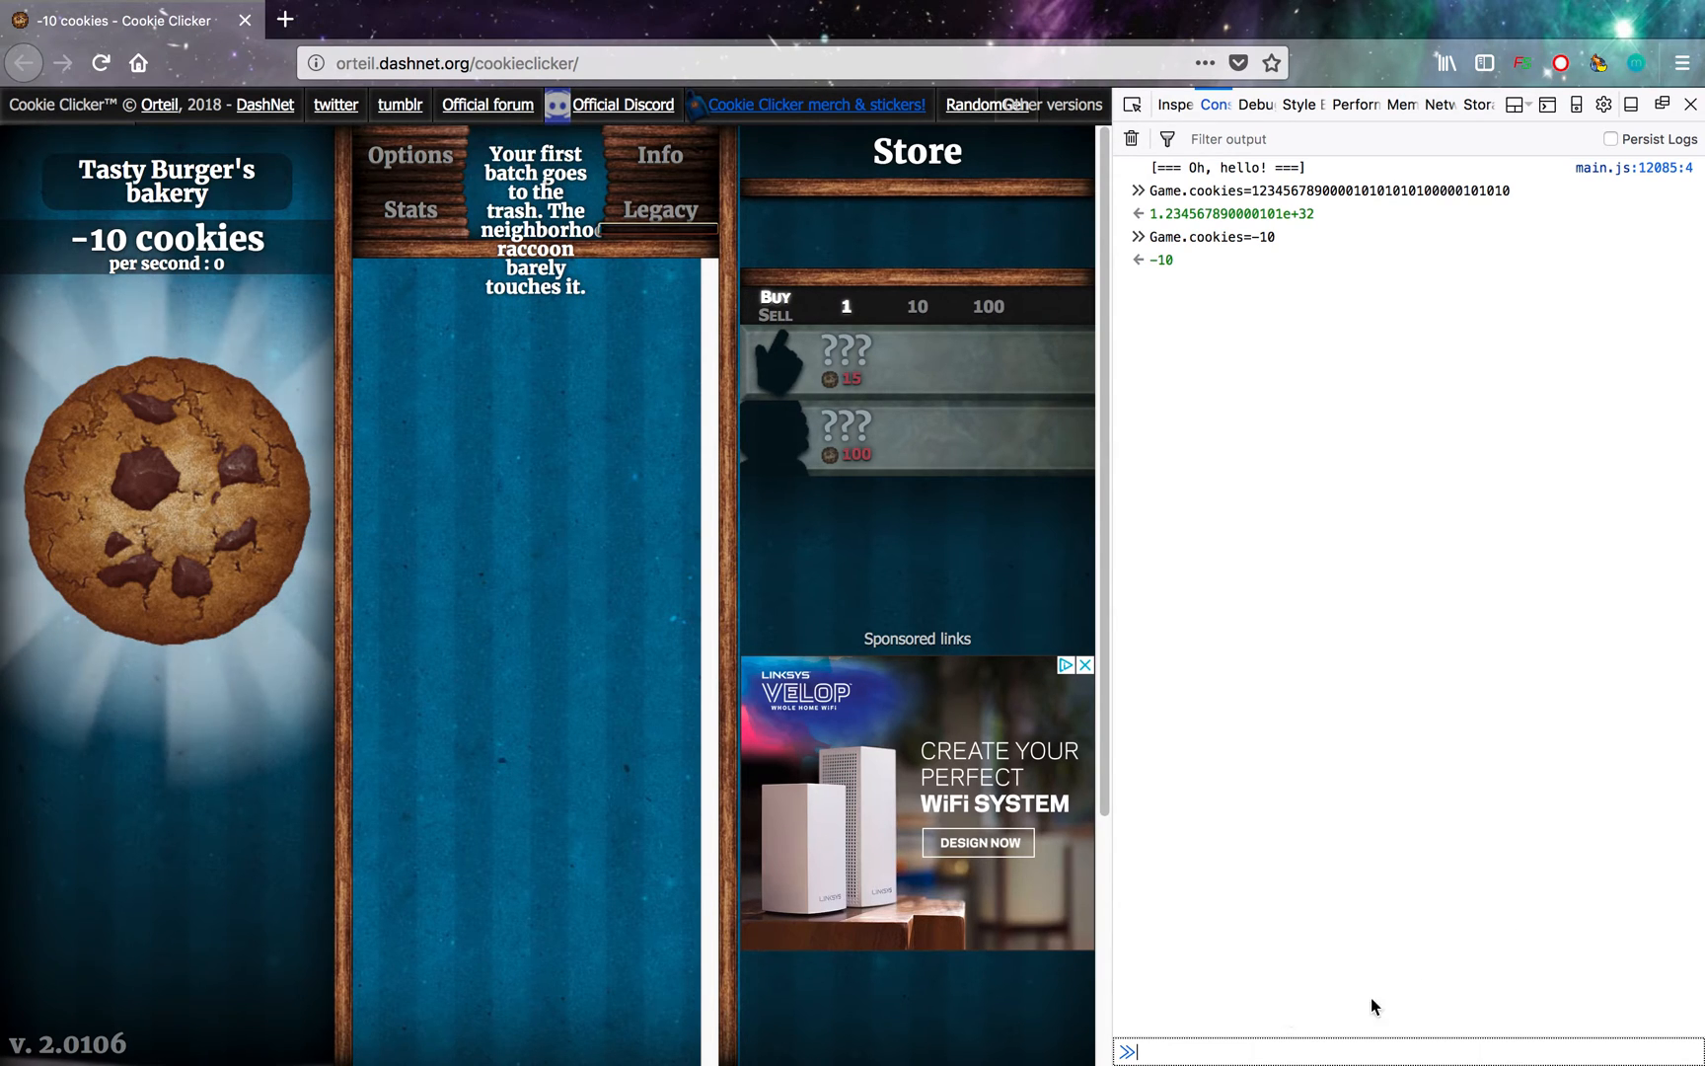
mouse_move(1256, 771)
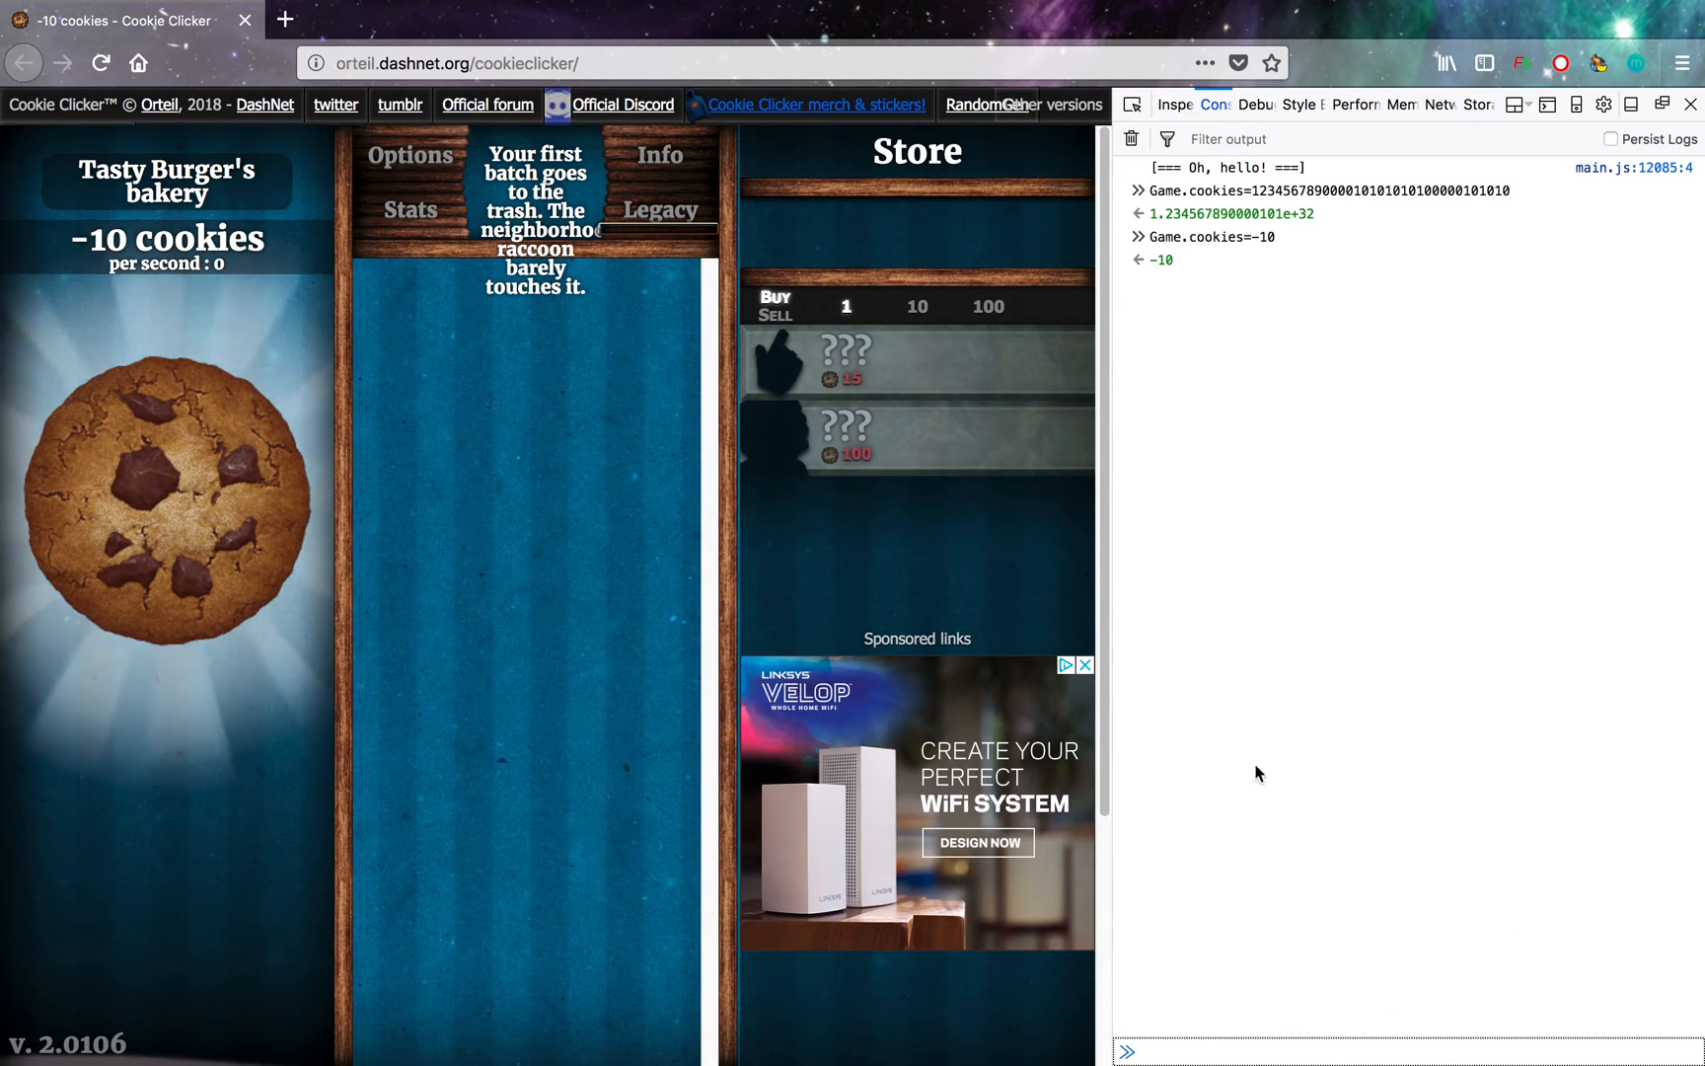